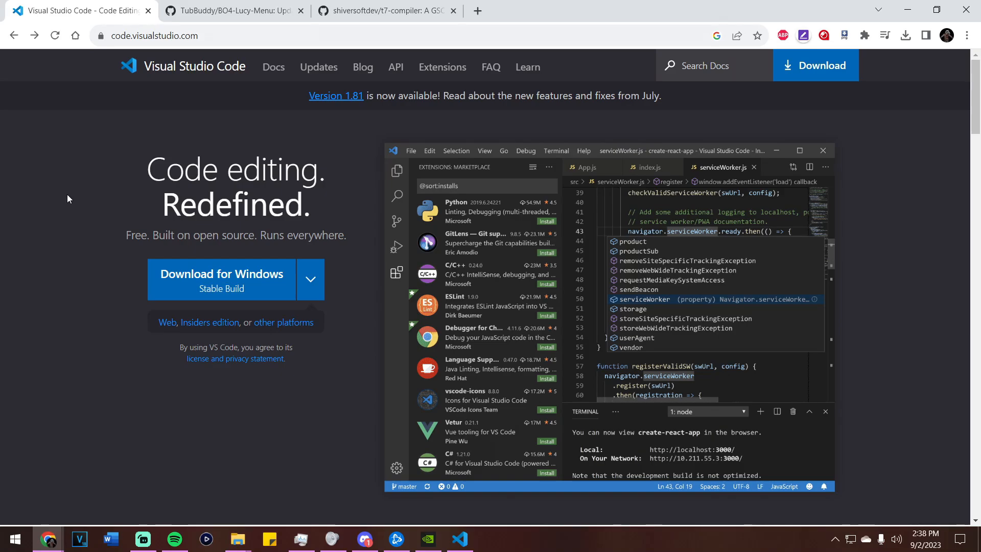
- Look over the BO4-Lucy-Menu repository, then bring up the t7-compiler repository page
{"action": "left_click", "coordinate": [232, 11]}
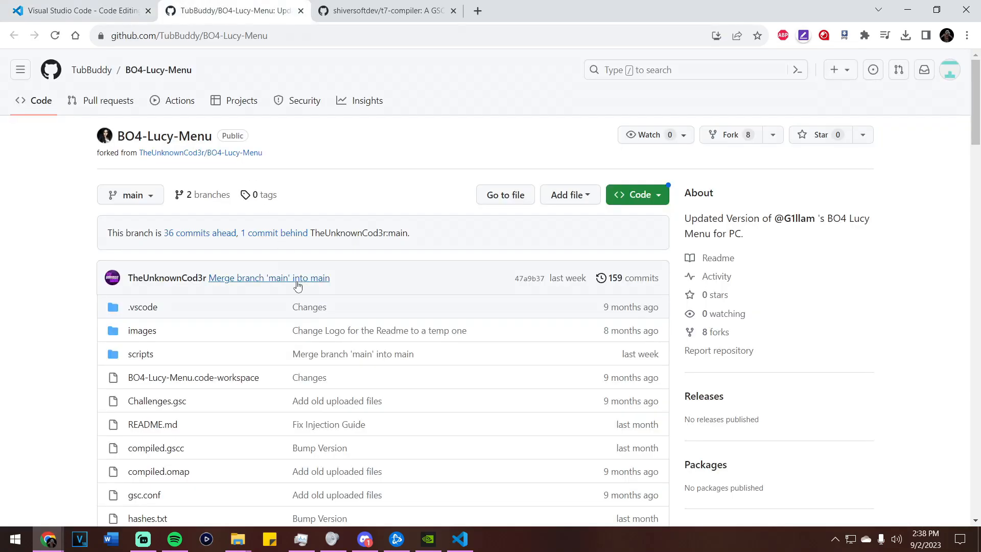
{"action": "mouse_move", "coordinate": [330, 165]}
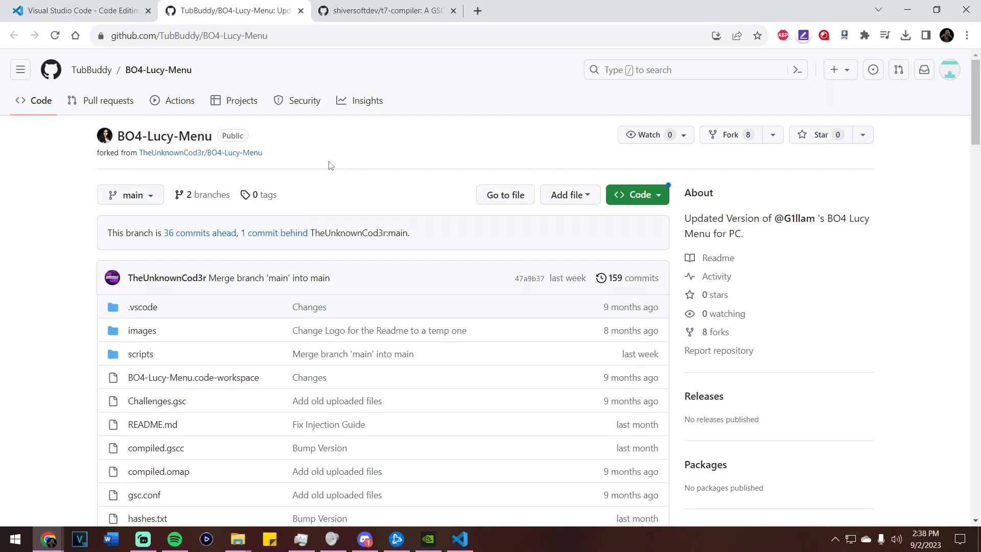
{"action": "left_click", "coordinate": [386, 11]}
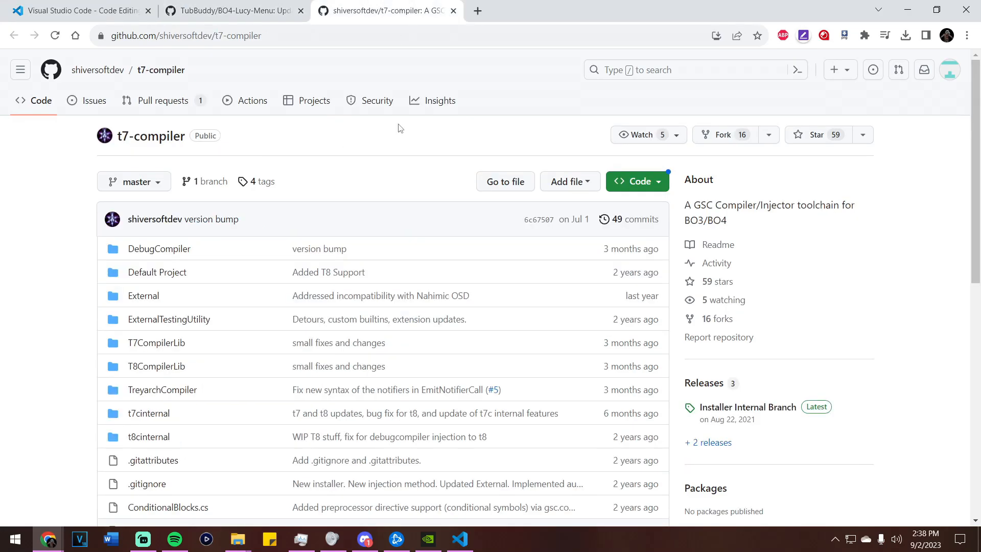
{"action": "mouse_move", "coordinate": [411, 176]}
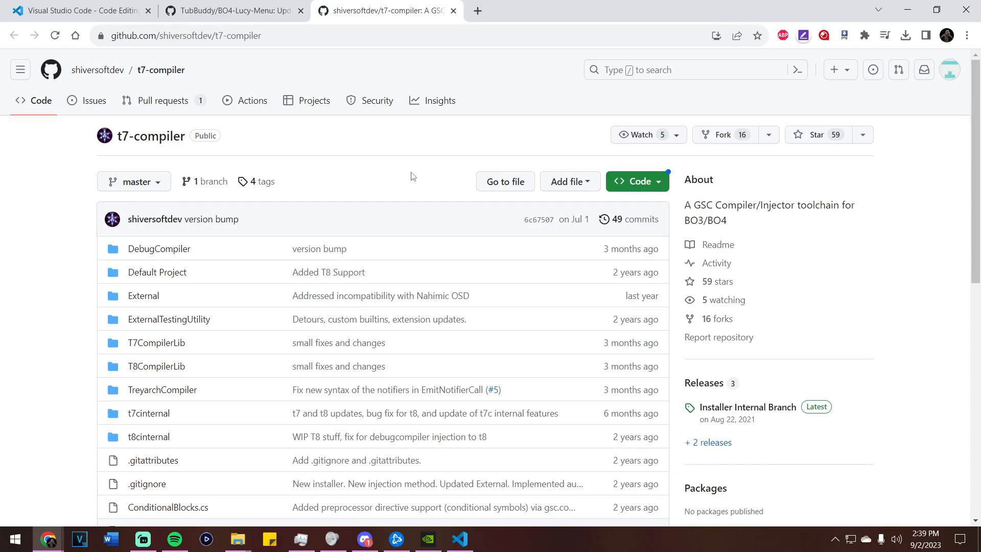
{"action": "mouse_move", "coordinate": [81, 10]}
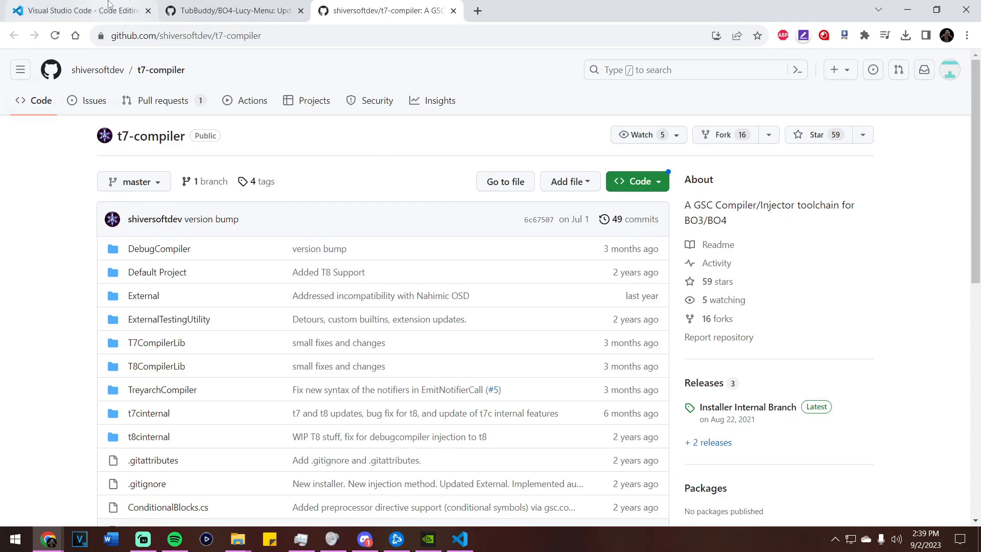
- Return to the Visual Studio Code download page in Chrome
{"action": "left_click", "coordinate": [79, 10]}
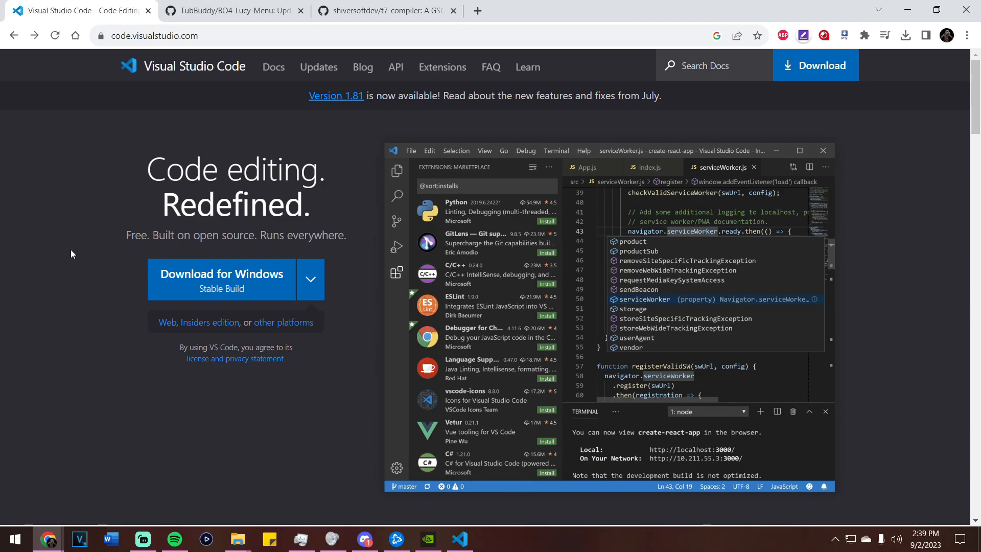
{"action": "mouse_move", "coordinate": [218, 294]}
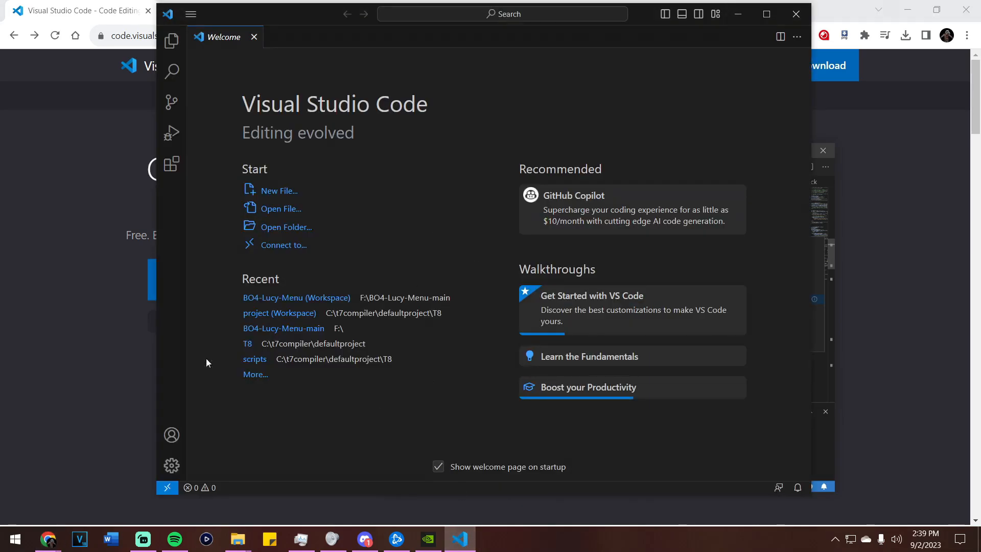
{"action": "mouse_move", "coordinate": [324, 20]}
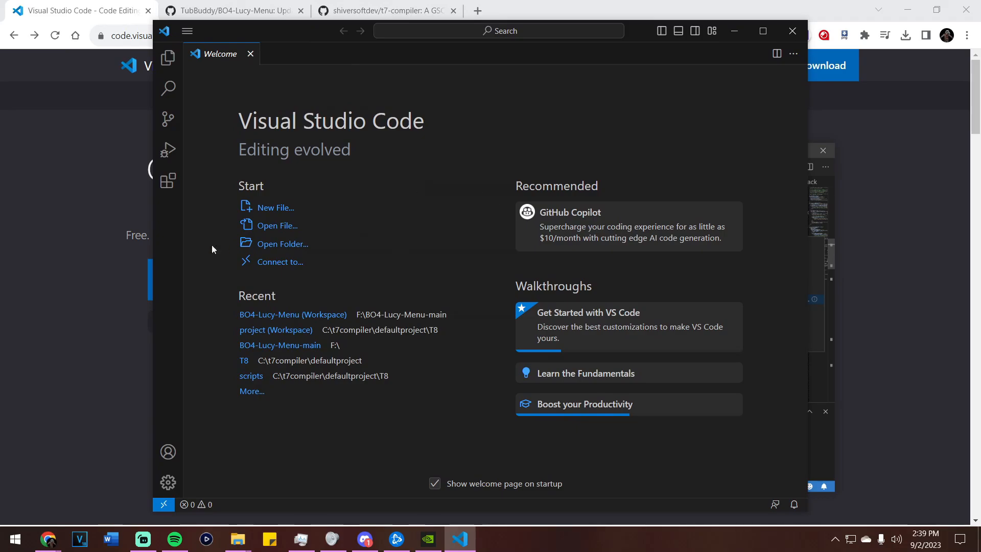
- Download the BO4-Lucy-Menu repository as a ZIP from its Code menu
{"action": "left_click", "coordinate": [232, 10]}
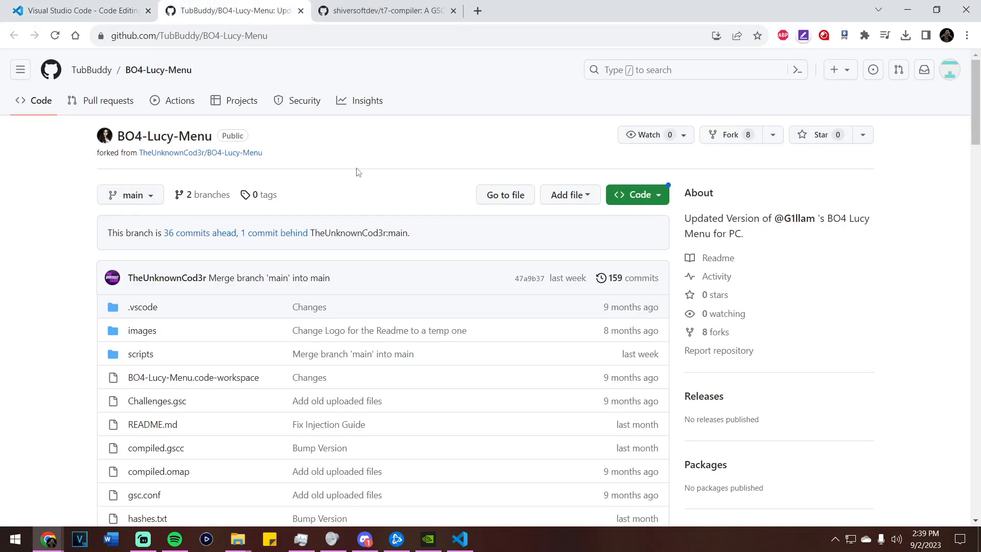
{"action": "mouse_move", "coordinate": [343, 174]}
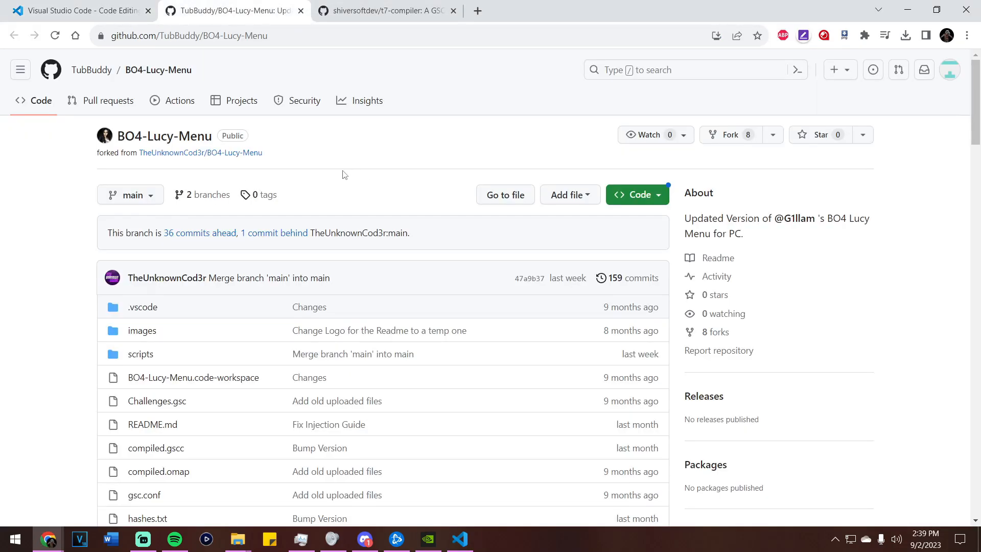
{"action": "mouse_move", "coordinate": [483, 191]}
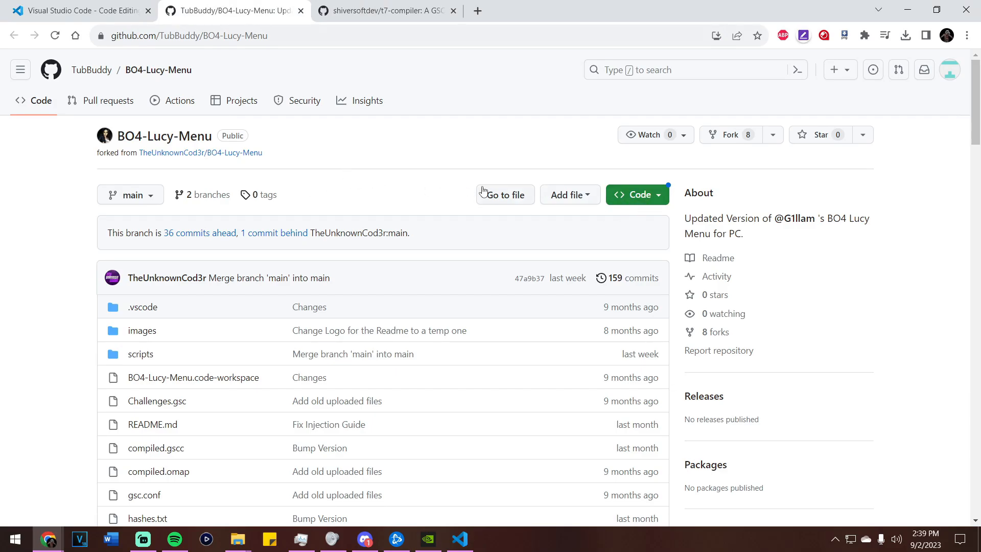
{"action": "left_click", "coordinate": [635, 194]}
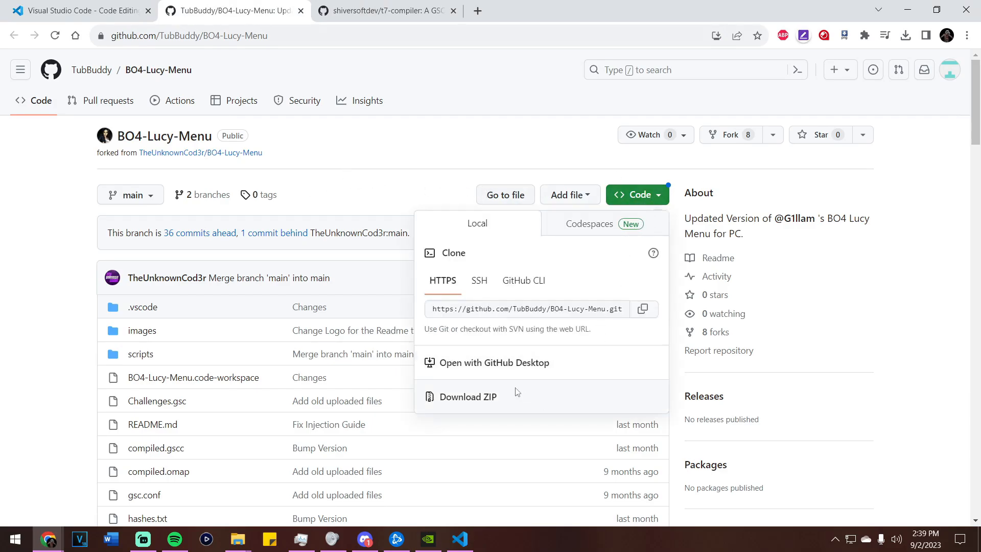
{"action": "mouse_move", "coordinate": [481, 401]}
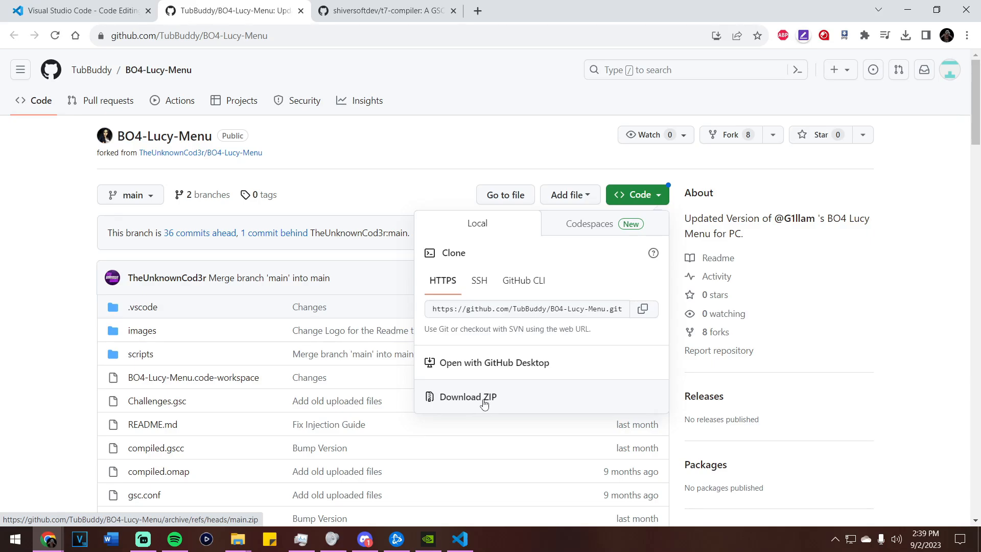
{"action": "left_click", "coordinate": [421, 144]}
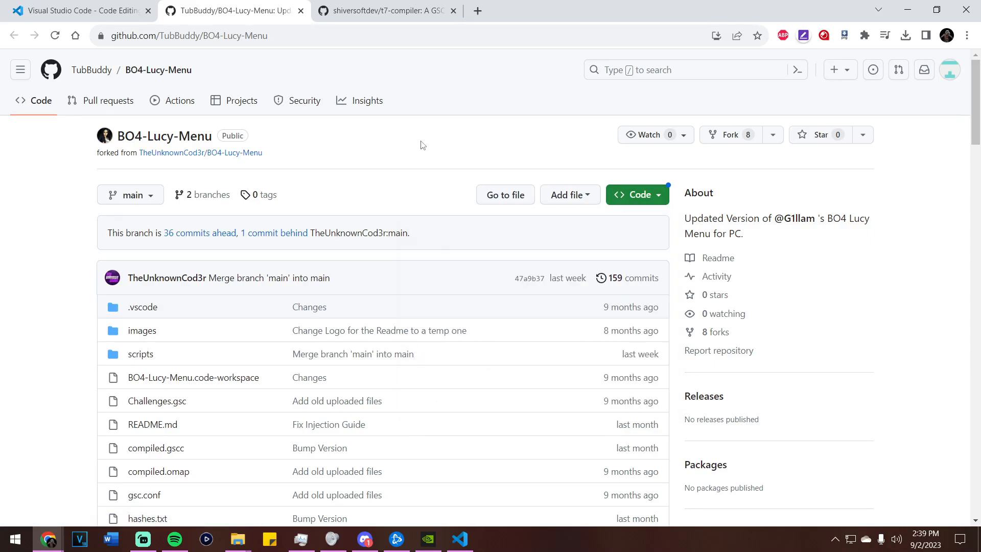
- Download the t7-compiler repository as a ZIP from its Code menu
{"action": "left_click", "coordinate": [387, 10]}
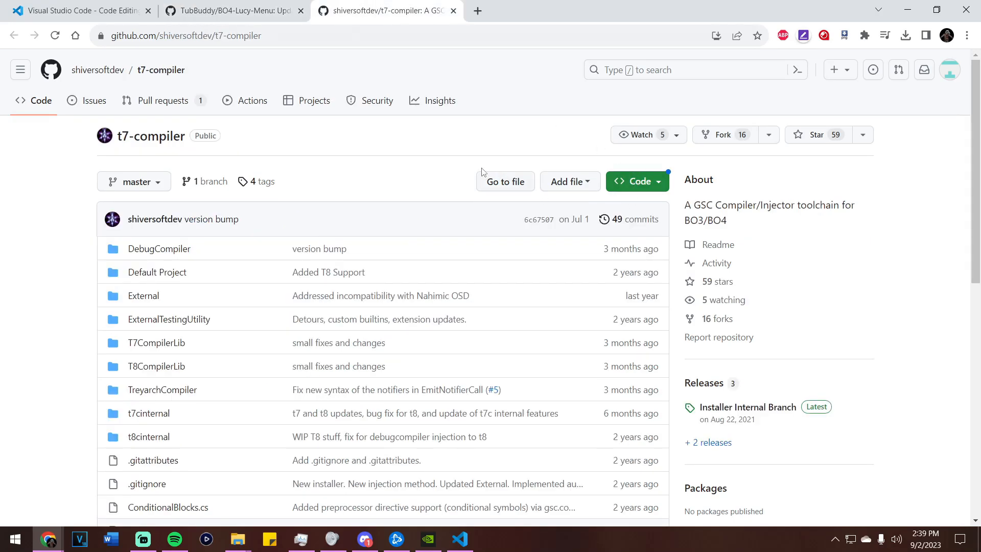
{"action": "left_click", "coordinate": [633, 181]}
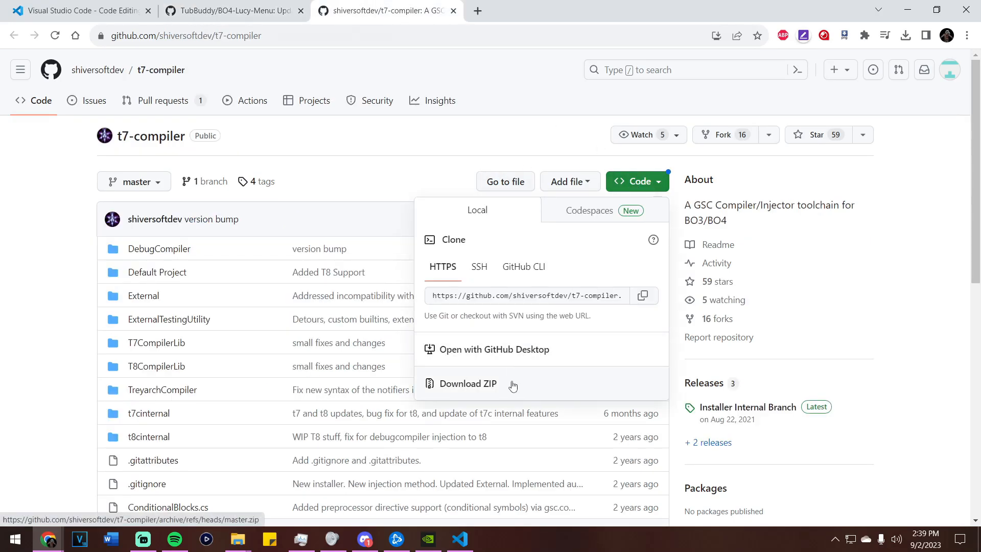
{"action": "left_click", "coordinate": [232, 10]}
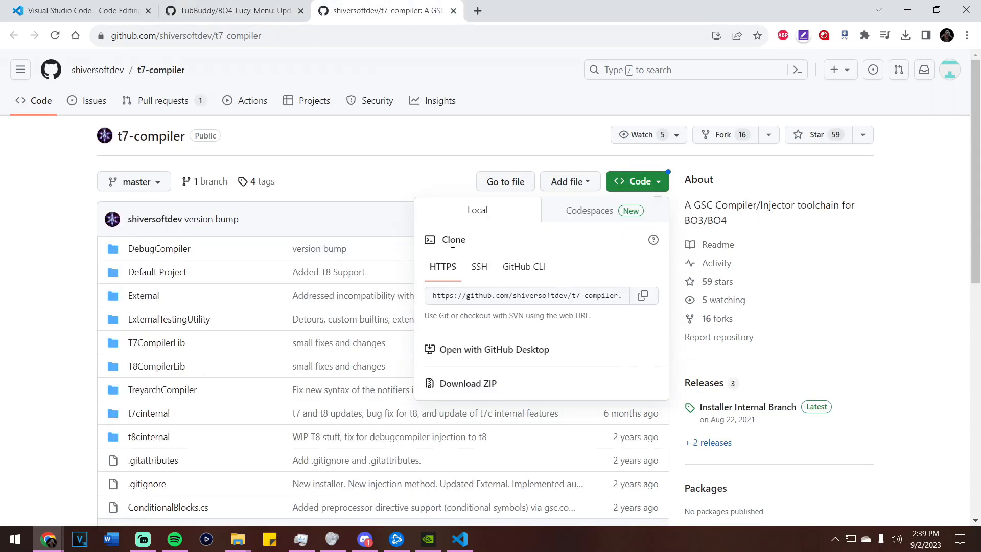
{"action": "mouse_move", "coordinate": [466, 360]}
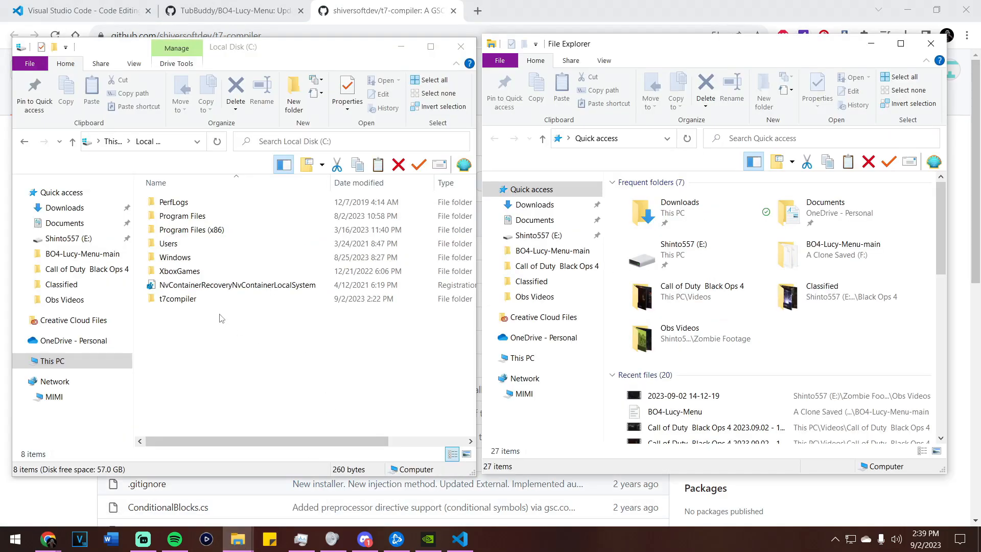
{"action": "left_click", "coordinate": [177, 298]}
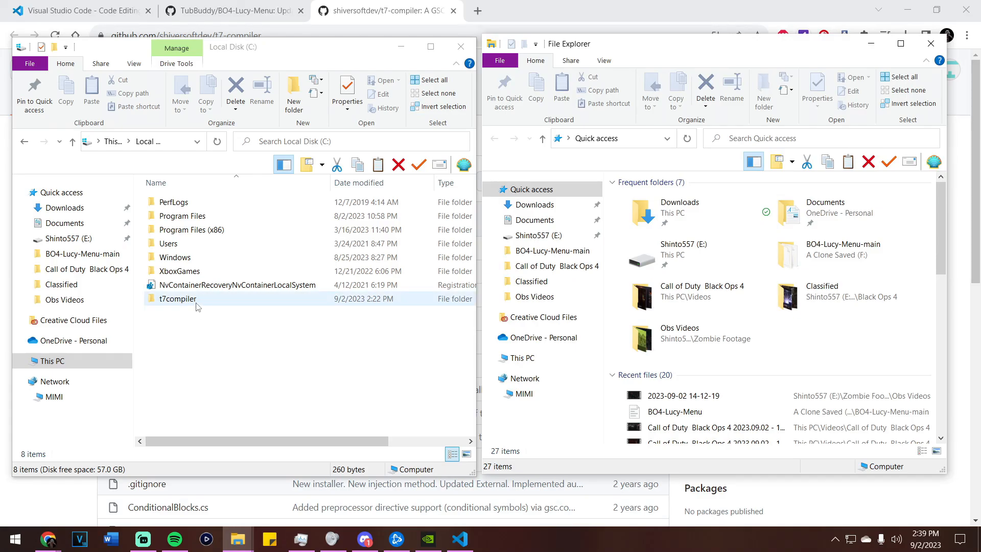
{"action": "double_click", "coordinate": [178, 298]}
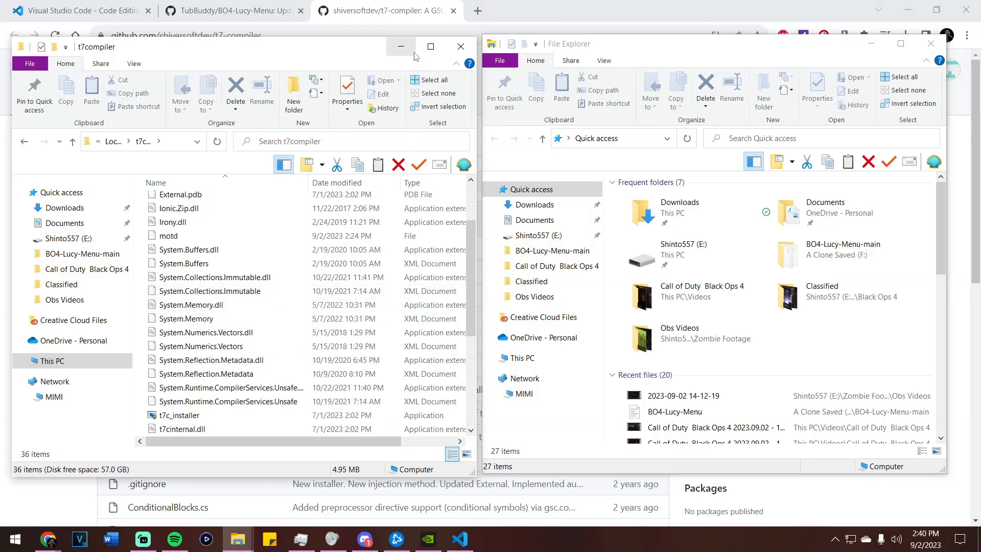
{"action": "left_click", "coordinate": [429, 46]}
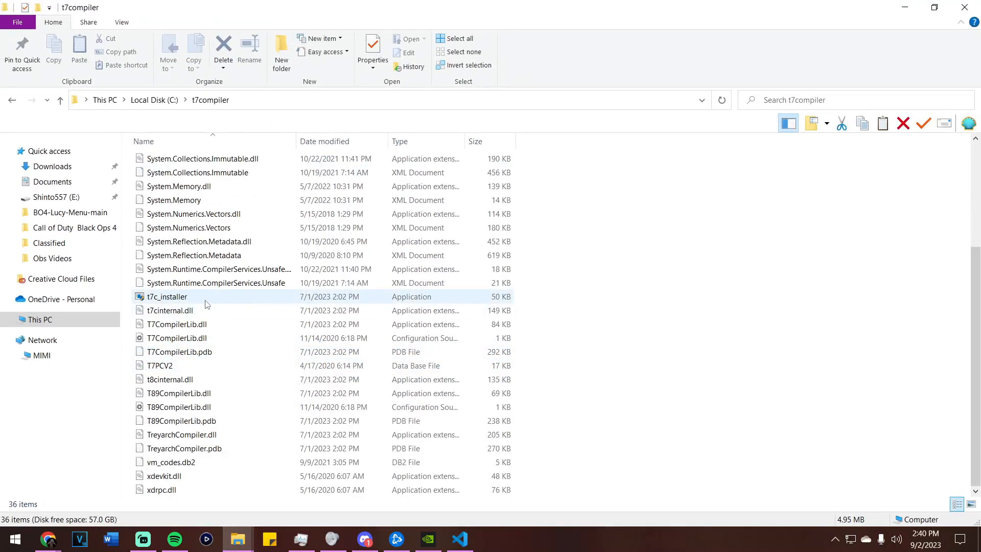
{"action": "mouse_move", "coordinate": [206, 301]}
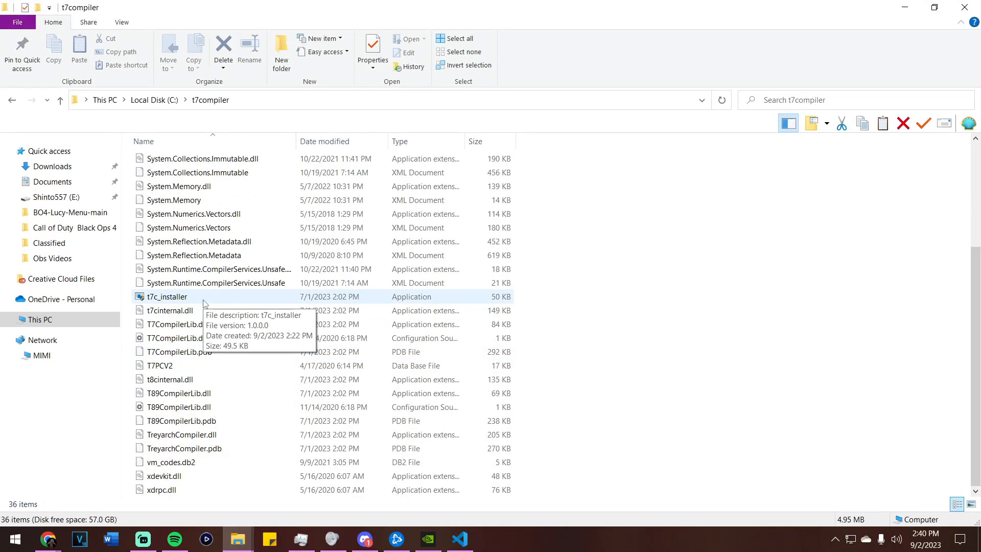
{"action": "scroll", "scroll_direction": "up", "scroll_amount": 3}
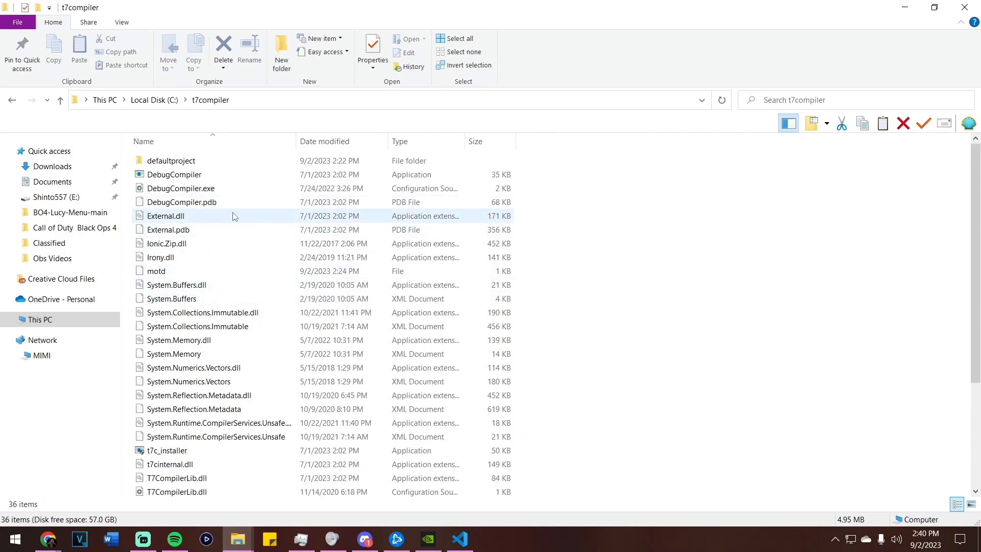
{"action": "left_click", "coordinate": [166, 216]}
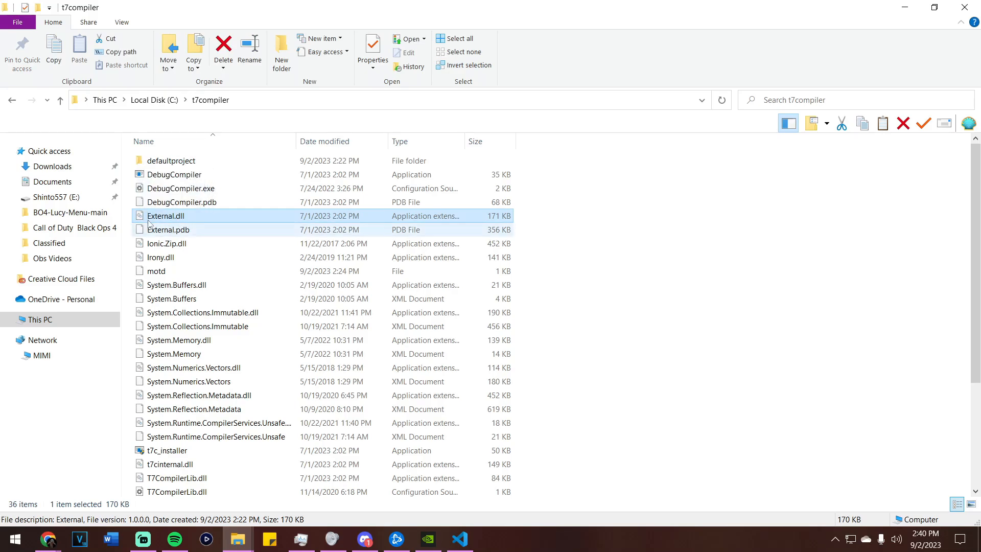
{"action": "mouse_move", "coordinate": [203, 215]}
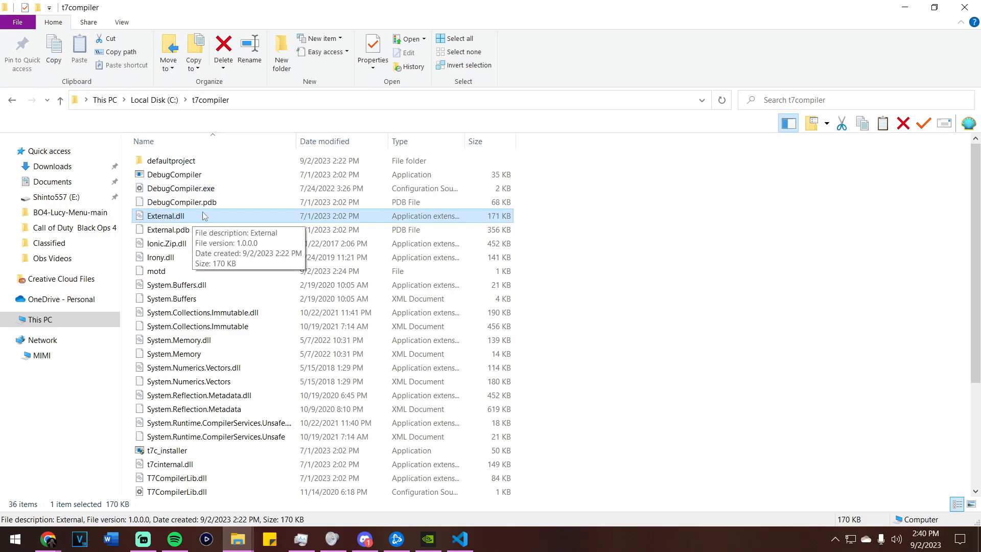
{"action": "mouse_move", "coordinate": [579, 268]}
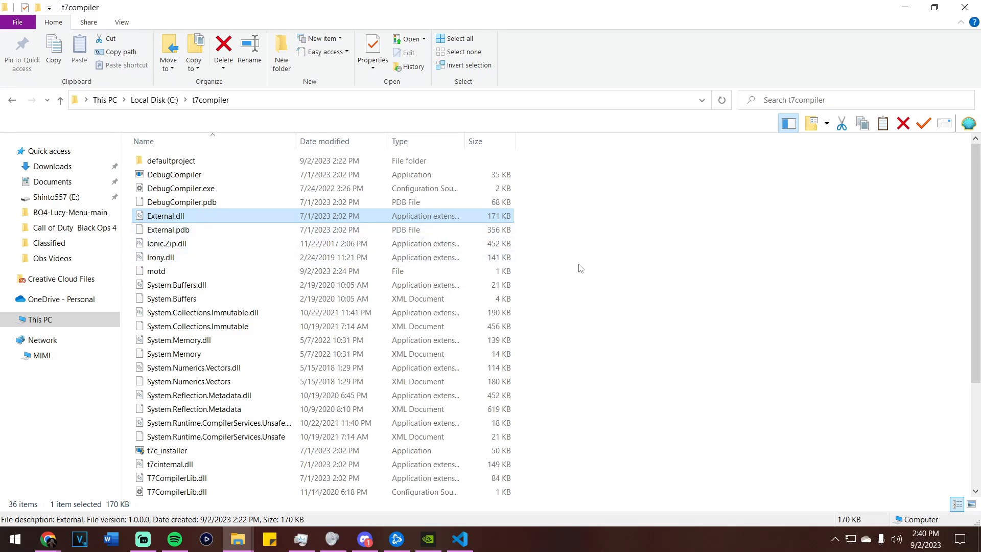
{"action": "mouse_move", "coordinate": [576, 270]}
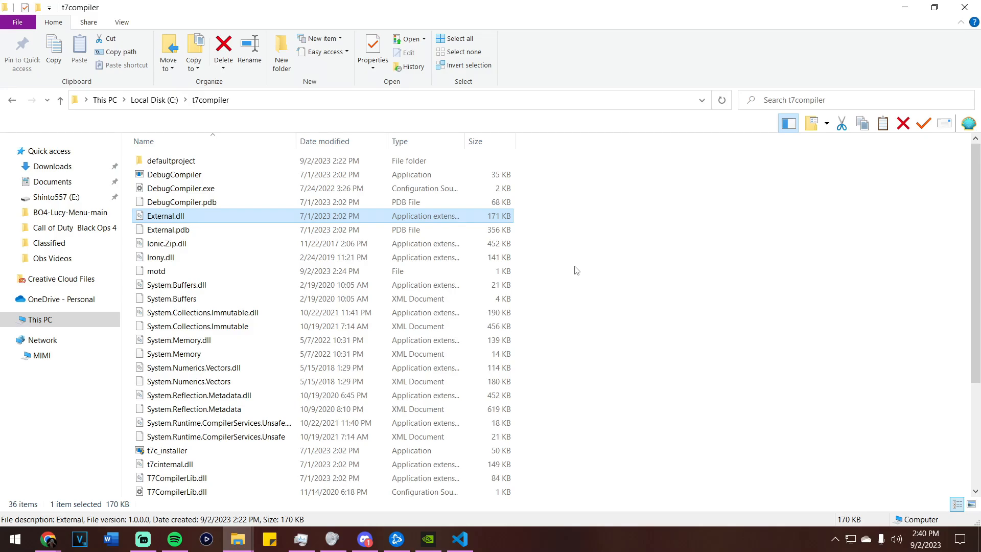
{"action": "mouse_move", "coordinate": [592, 314]}
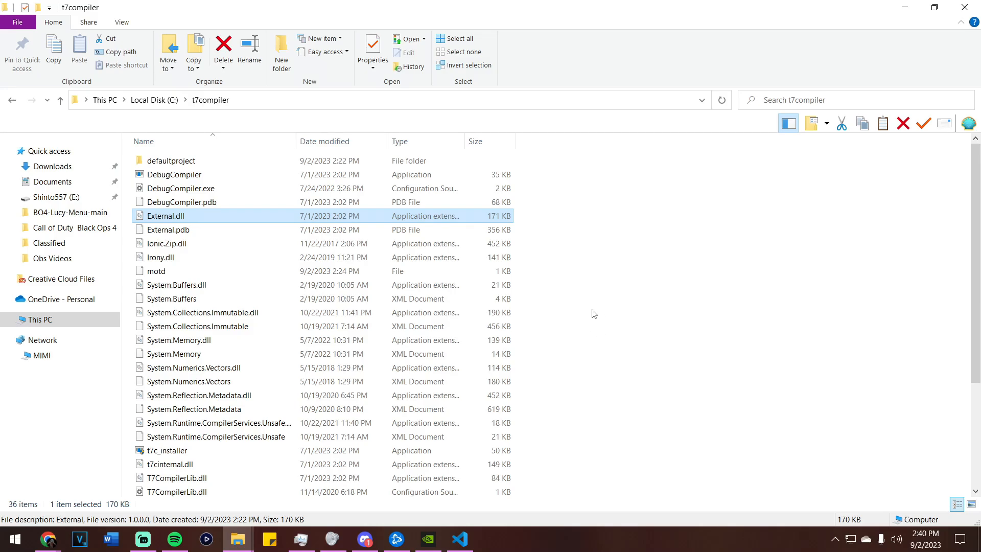
{"action": "mouse_move", "coordinate": [192, 217]}
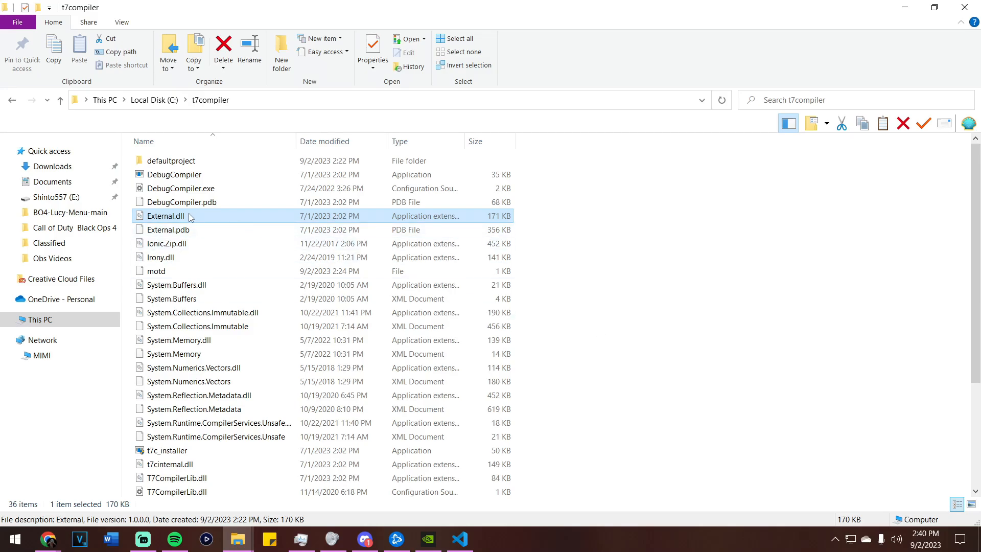
{"action": "scroll", "scroll_direction": "down", "scroll_amount": 3}
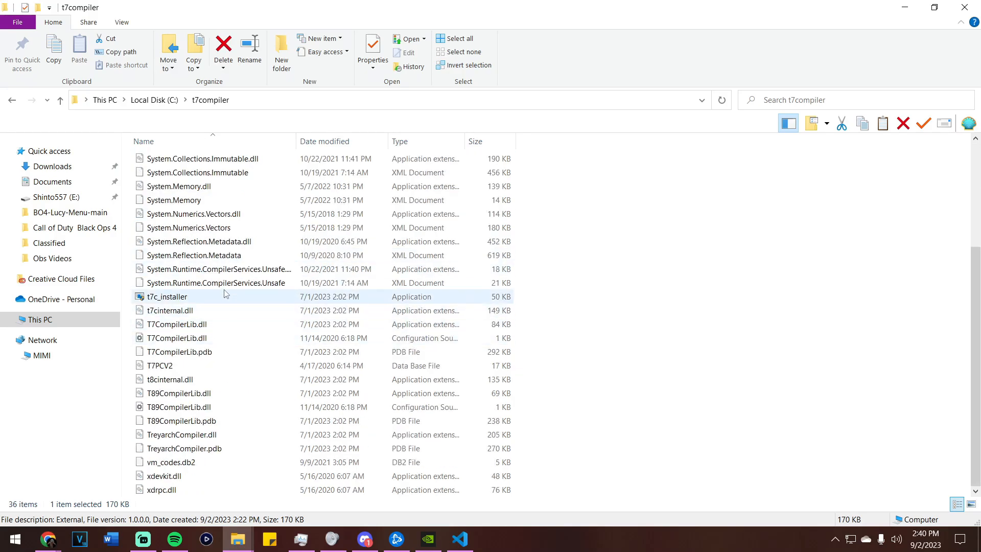
- Launch t7c_installer to show the Compiler Utility with Install Compiler and Install VSC Extension
{"action": "double_click", "coordinate": [167, 296]}
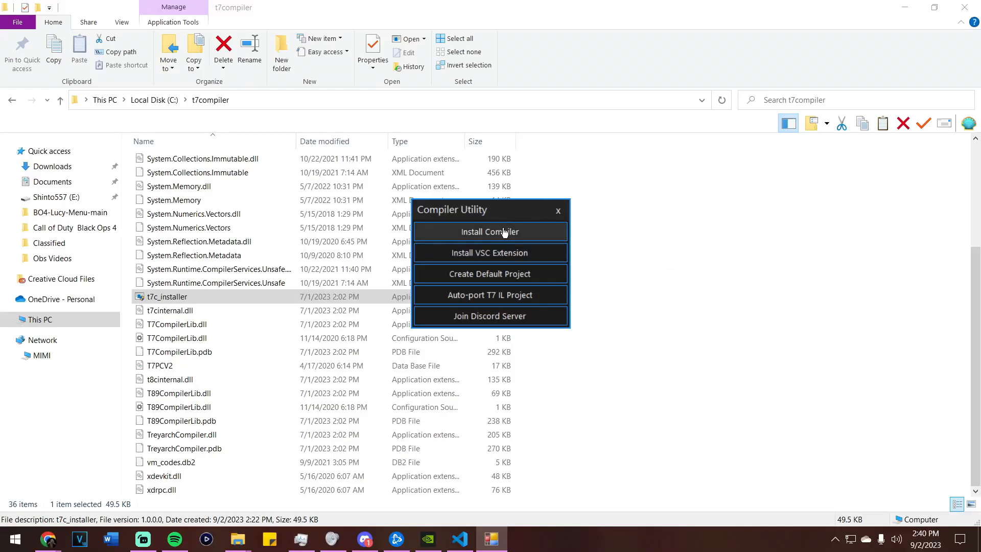
{"action": "mouse_move", "coordinate": [490, 241]}
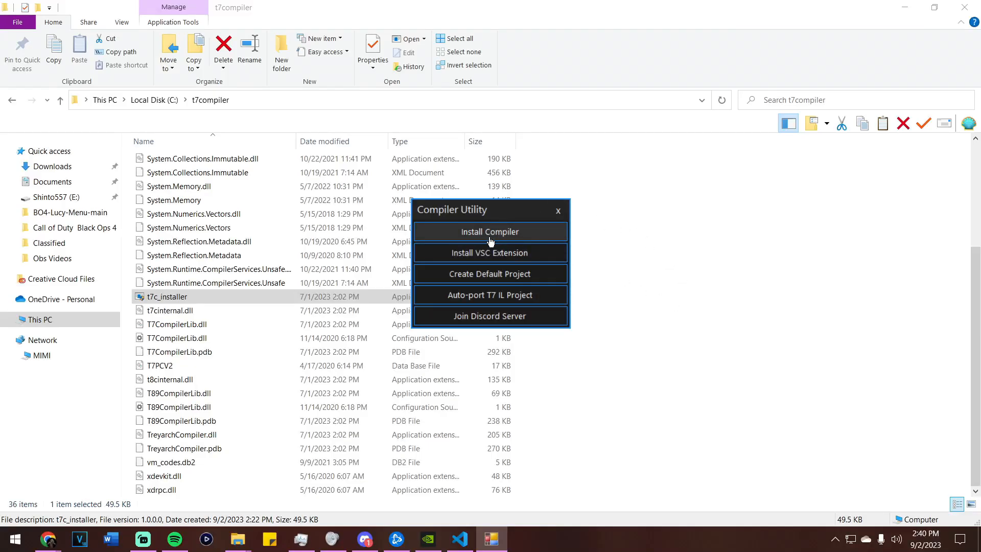
{"action": "mouse_move", "coordinate": [490, 252]}
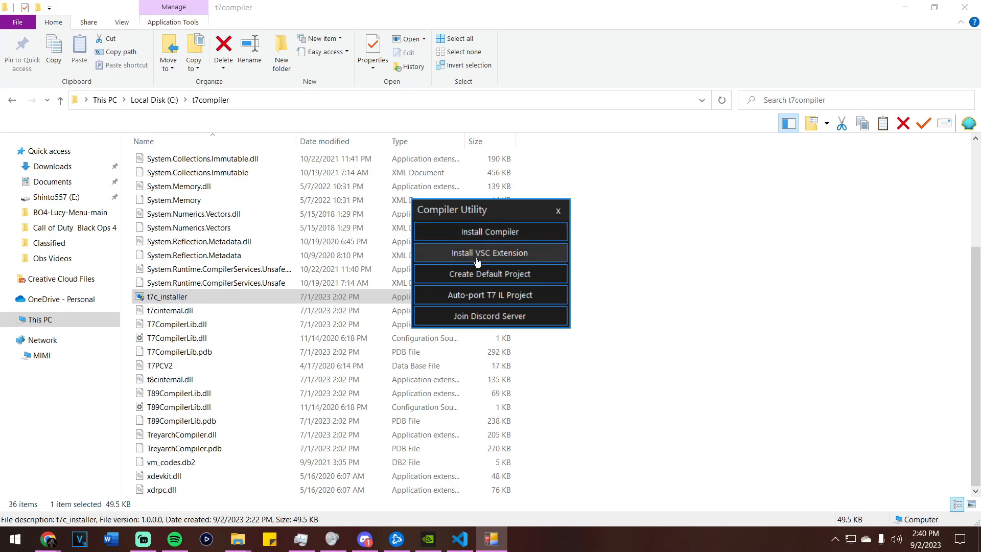
{"action": "mouse_move", "coordinate": [490, 248]}
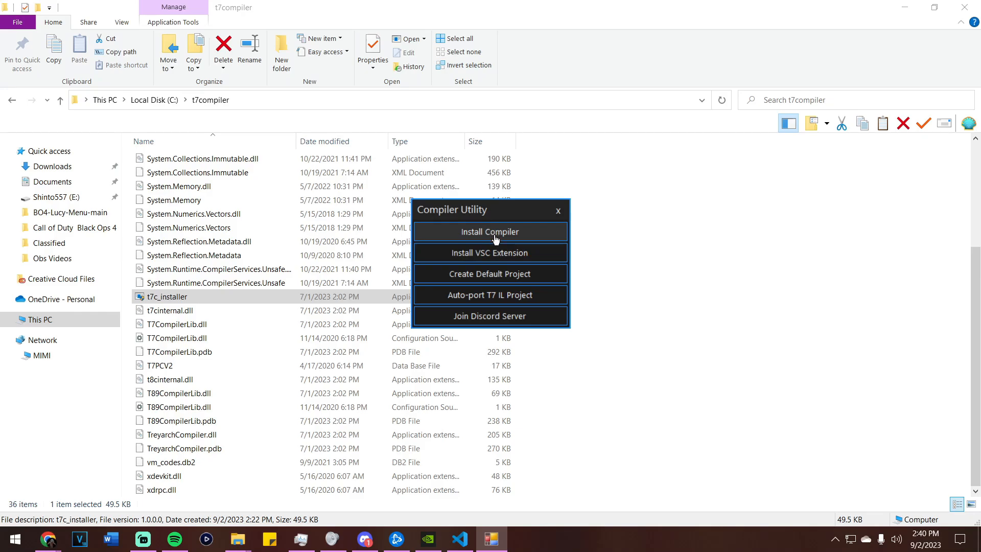
{"action": "mouse_move", "coordinate": [490, 252]}
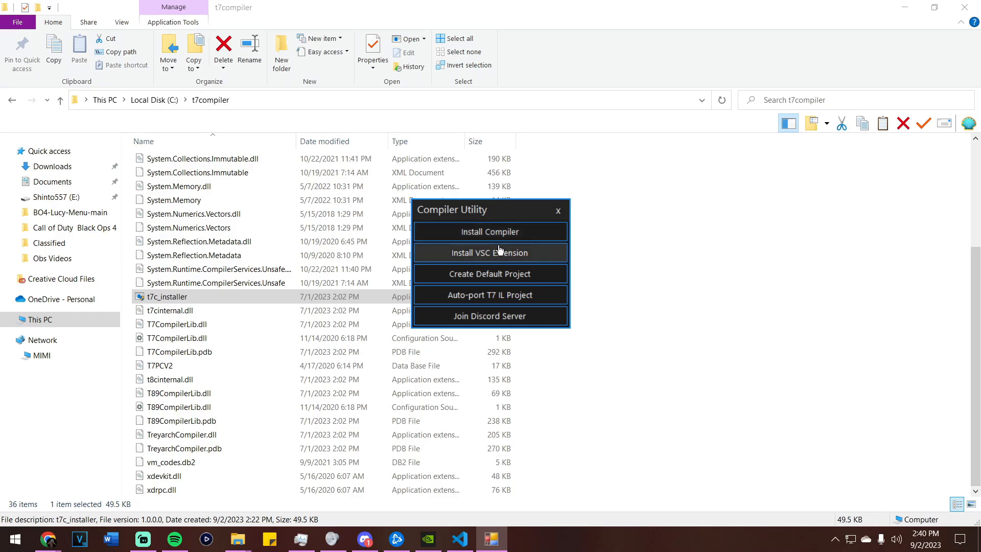
{"action": "mouse_move", "coordinate": [485, 259]}
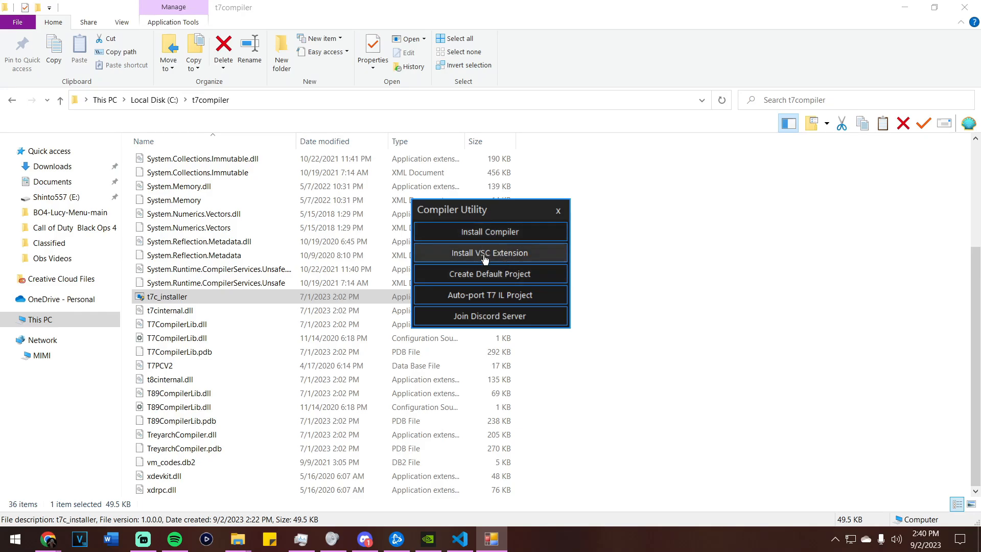
{"action": "mouse_move", "coordinate": [505, 261]}
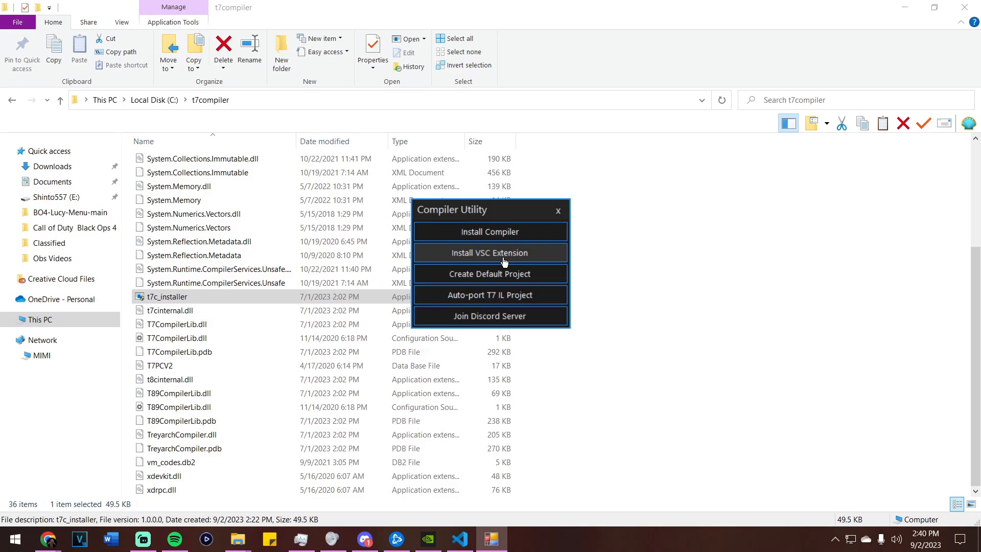
- Open the BO4-Lucy-Menu-main folder on F: and select the BO4-Lucy-Menu workspace file
{"action": "left_click", "coordinate": [70, 213]}
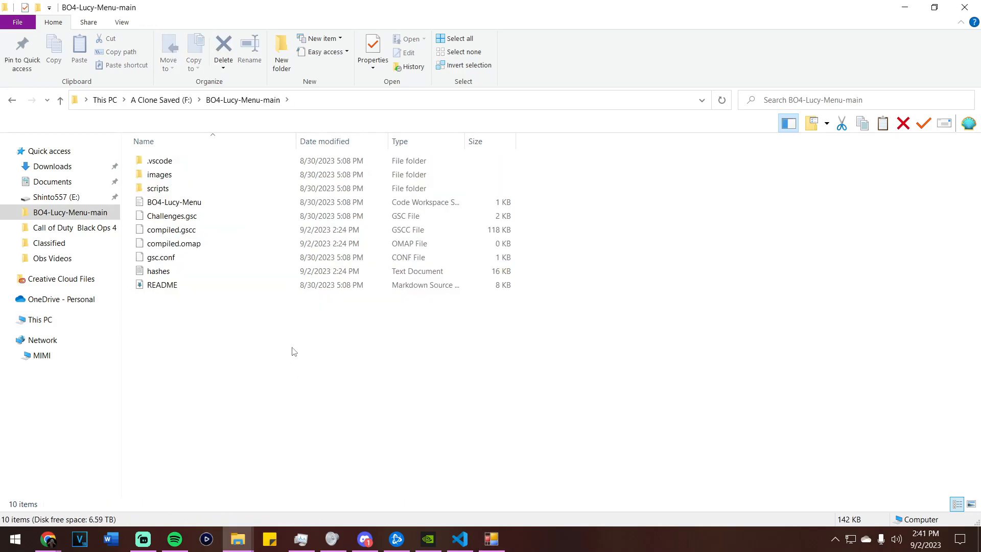
{"action": "mouse_move", "coordinate": [289, 344]}
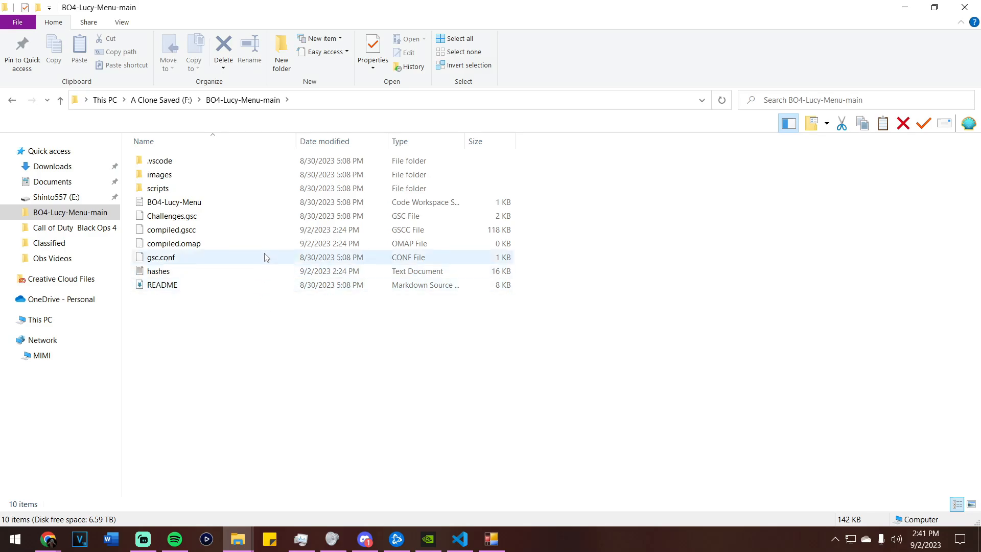
{"action": "left_click", "coordinate": [174, 201]}
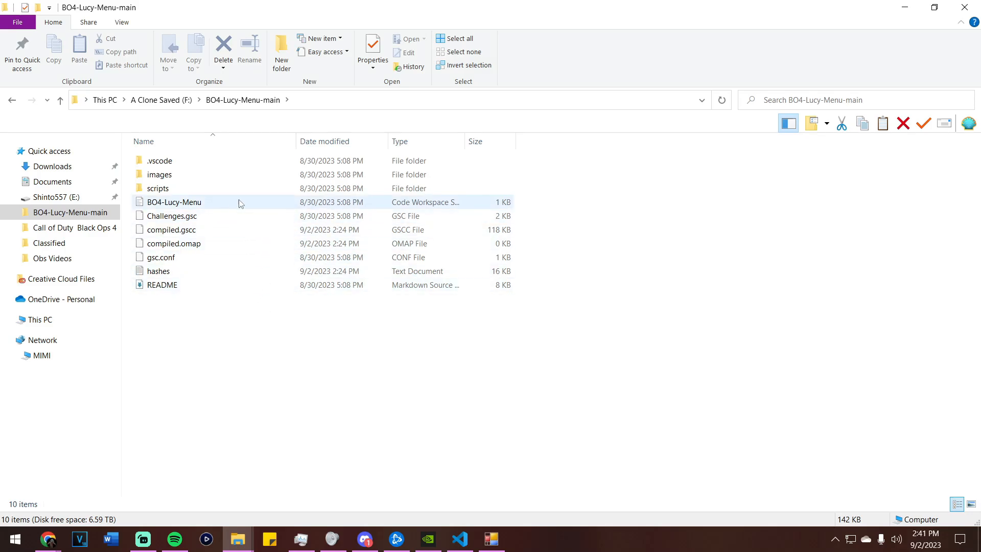
{"action": "mouse_move", "coordinate": [194, 204]}
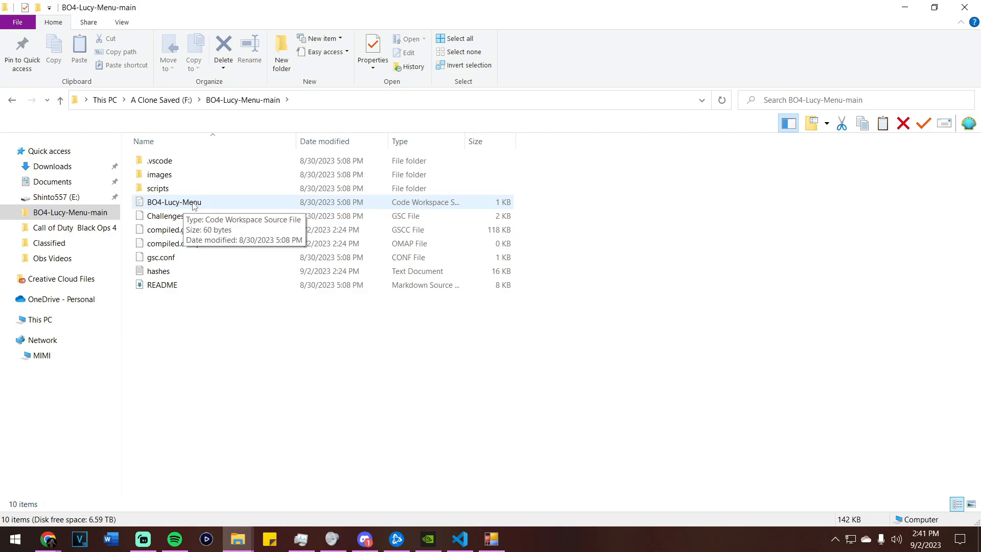
{"action": "mouse_move", "coordinate": [428, 210]}
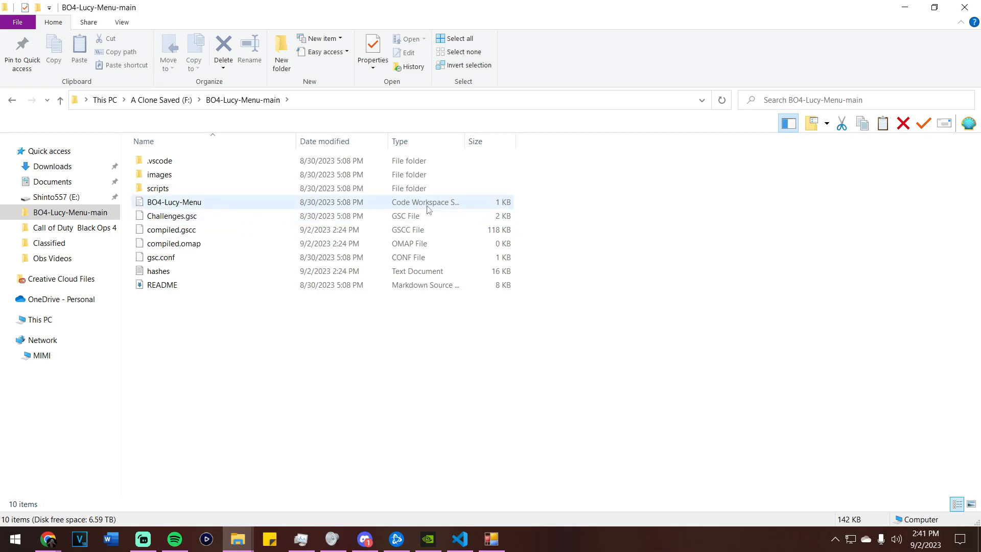
{"action": "mouse_move", "coordinate": [210, 209]}
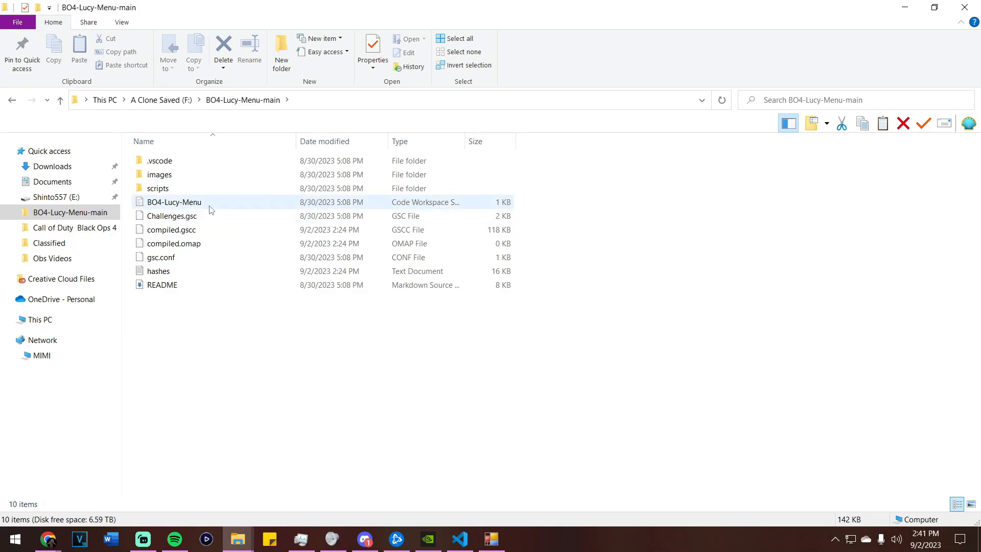
- Open the BO4-Lucy-Menu workspace, view hashes.txt, then open .vscode/tasks.json
{"action": "double_click", "coordinate": [174, 201]}
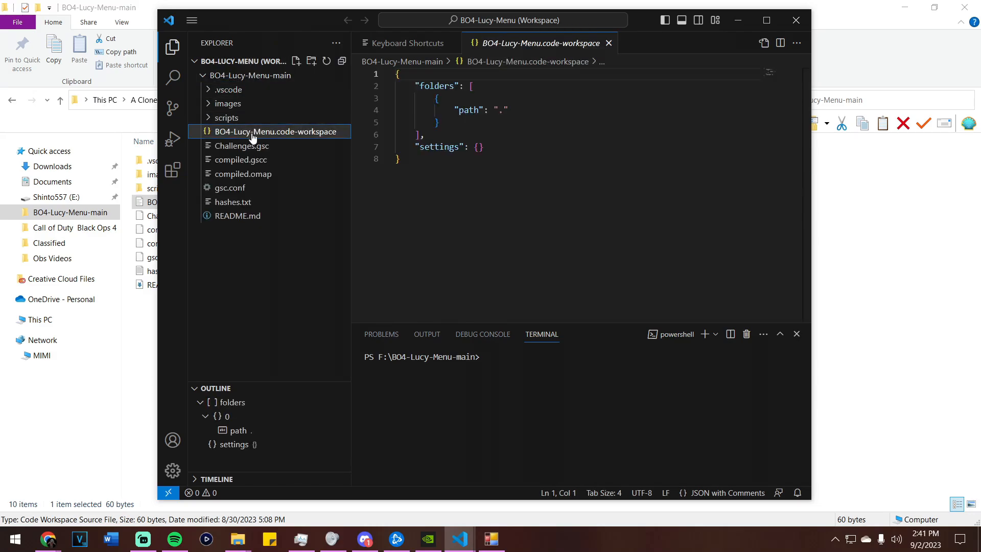
{"action": "left_click", "coordinate": [233, 202]}
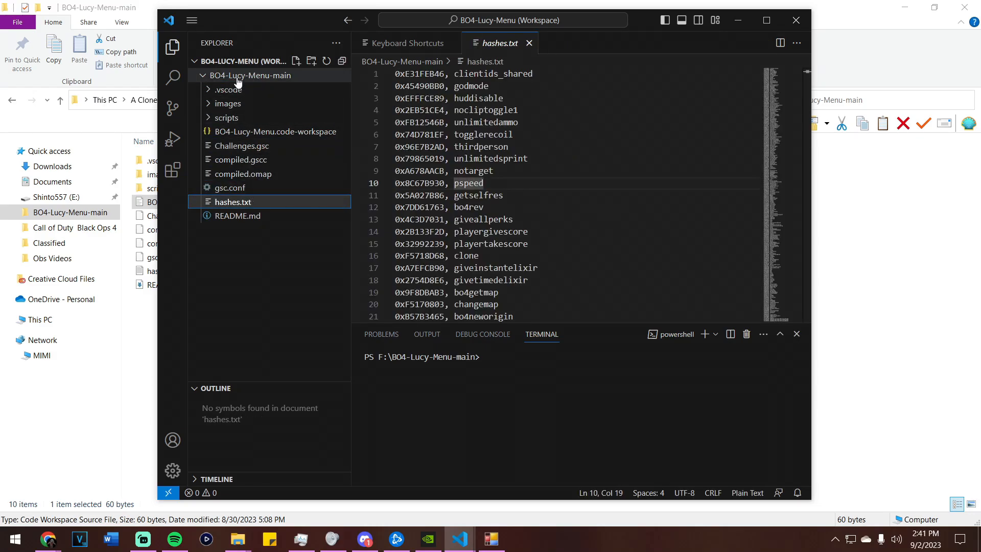
{"action": "left_click", "coordinate": [228, 89]}
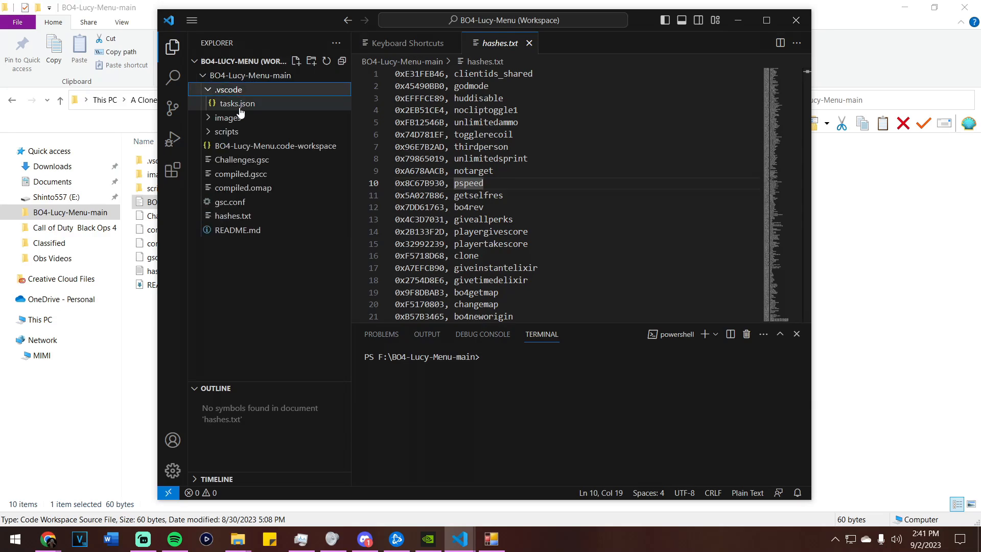
{"action": "left_click", "coordinate": [171, 470]}
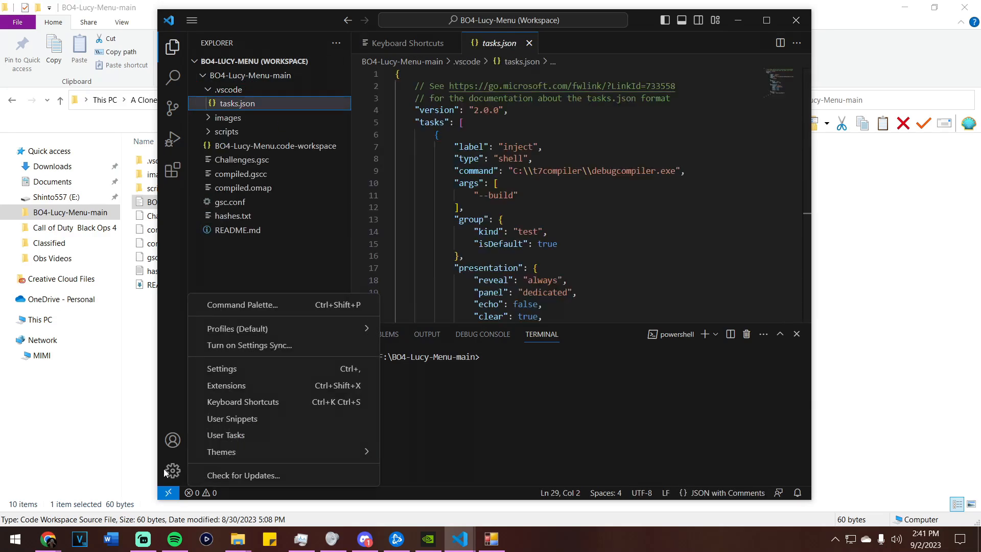
{"action": "mouse_move", "coordinate": [263, 405]}
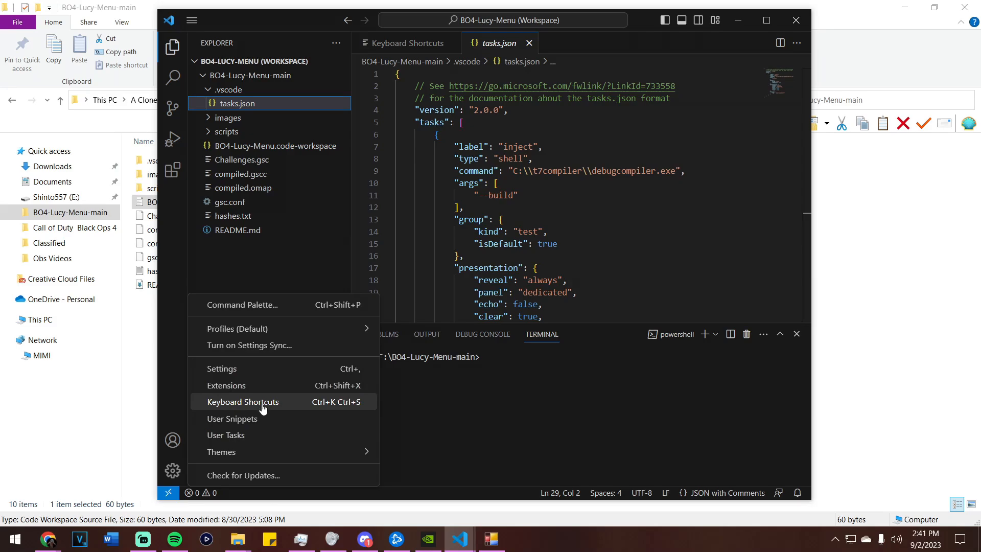
- In Keyboard Shortcuts, search 'RUN TEST TASK' and set its keybinding to 0
{"action": "left_click", "coordinate": [243, 402]}
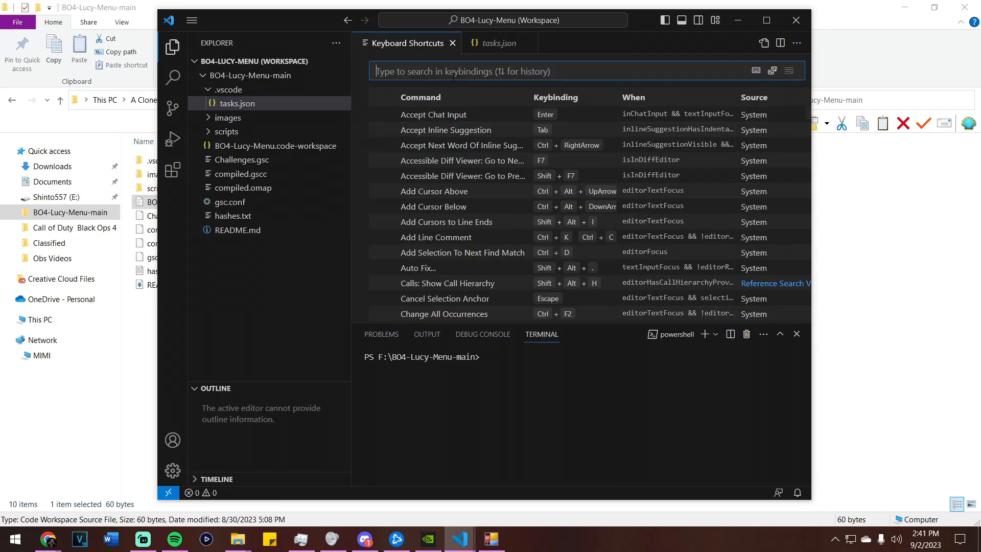
{"action": "type", "text": "RUN T"}
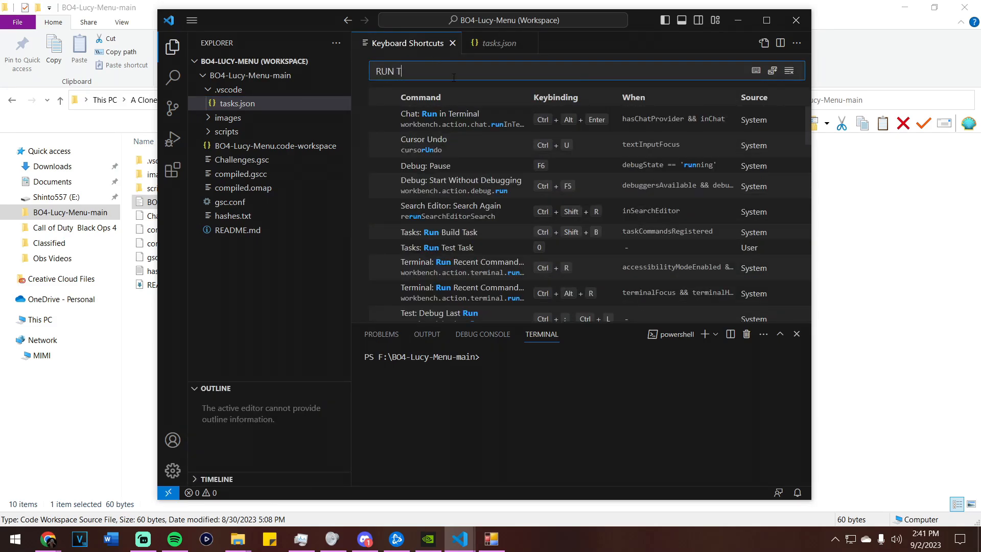
{"action": "type", "text": "EST TASK"}
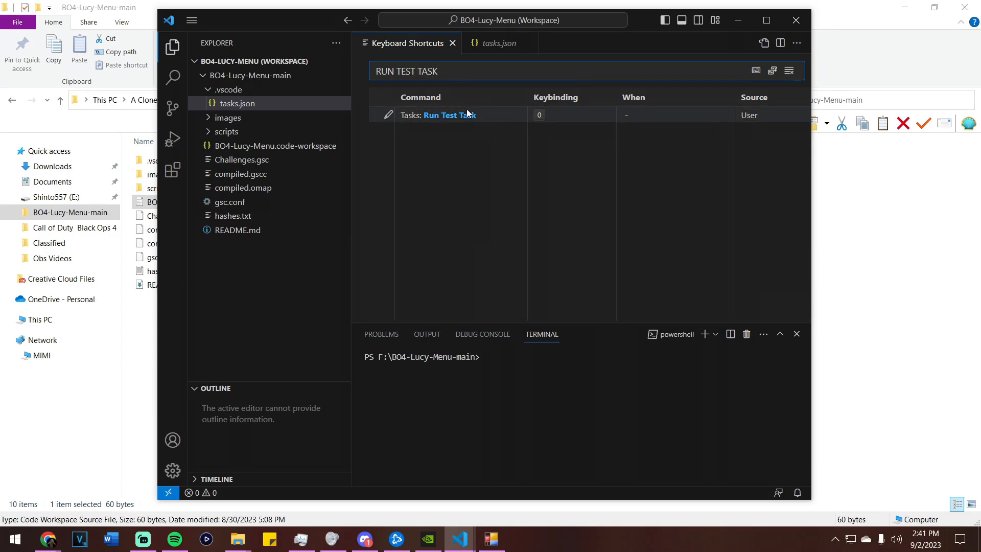
{"action": "mouse_move", "coordinate": [539, 115]}
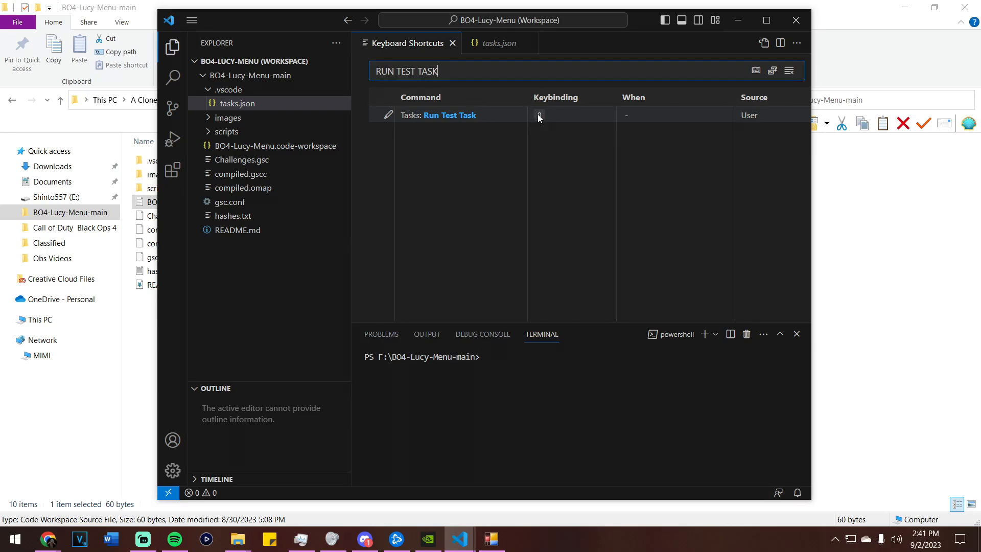
{"action": "left_click", "coordinate": [538, 115]}
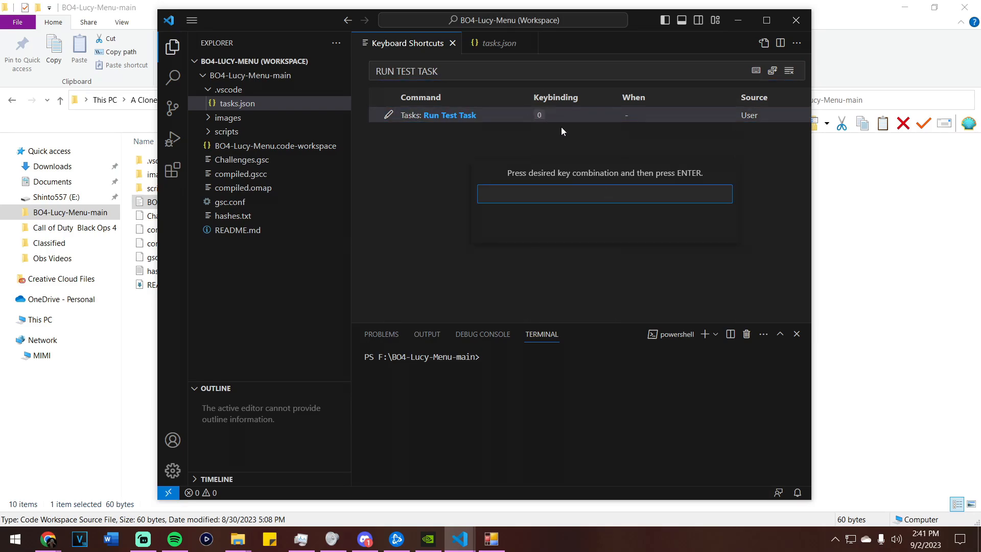
{"action": "type", "text": "0"}
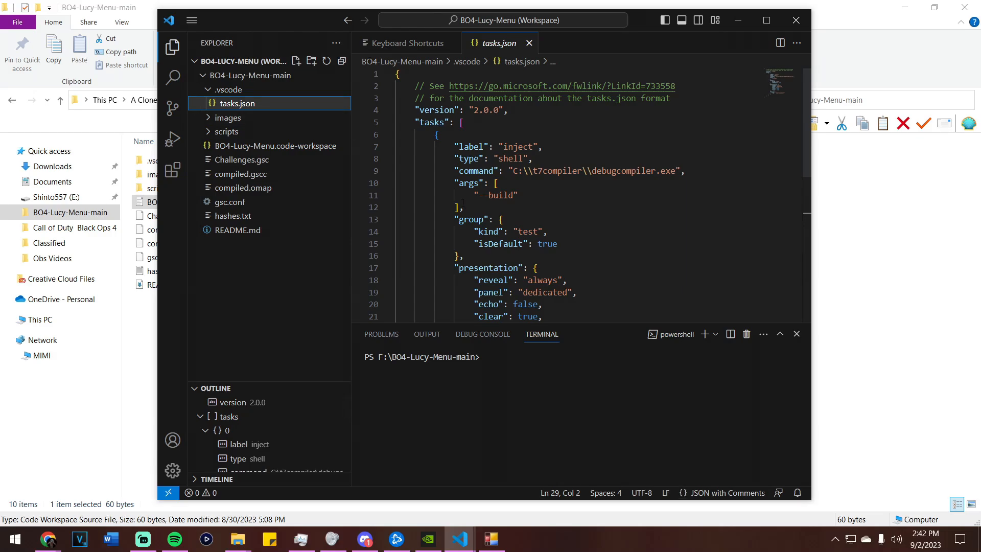
{"action": "scroll", "scroll_direction": "down", "scroll_amount": 3}
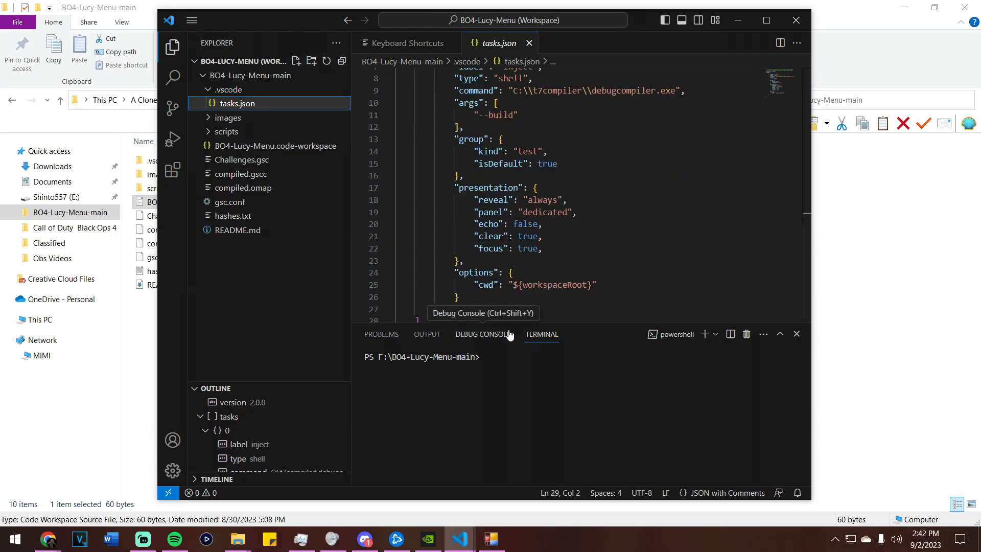
{"action": "scroll", "scroll_direction": "up", "scroll_amount": 3}
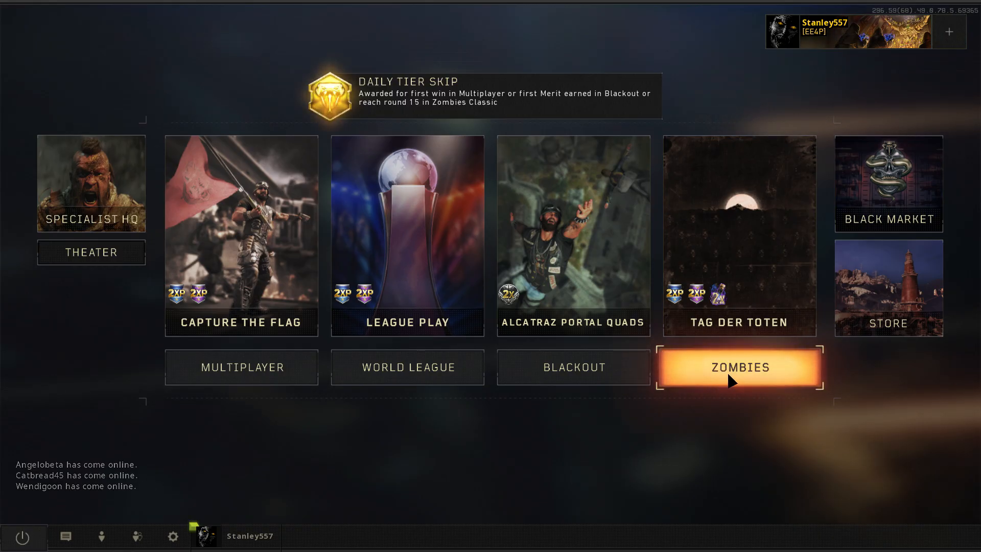
- Start a solo Zombies match on Classic Voyage of Despair and ready up
{"action": "left_click", "coordinate": [738, 367]}
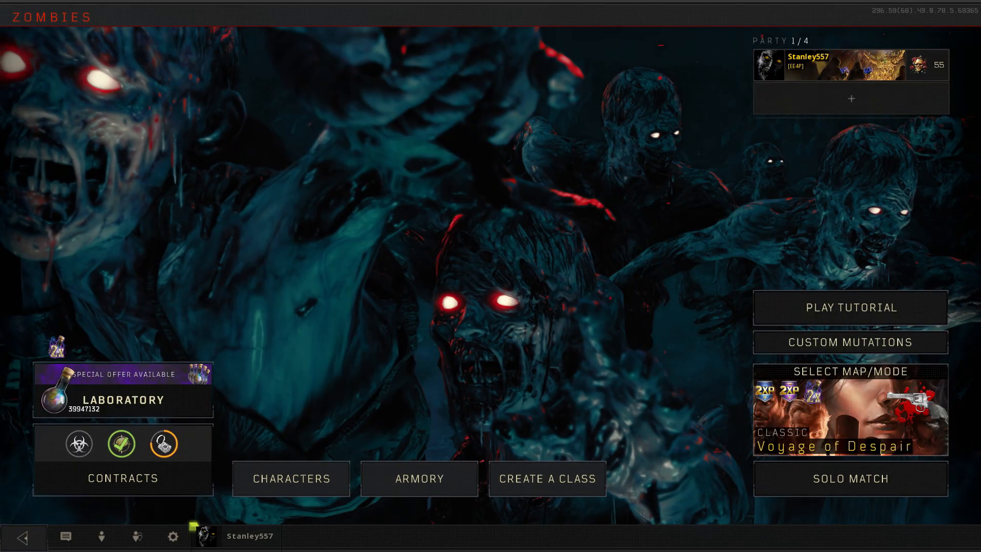
{"action": "left_click", "coordinate": [849, 479]}
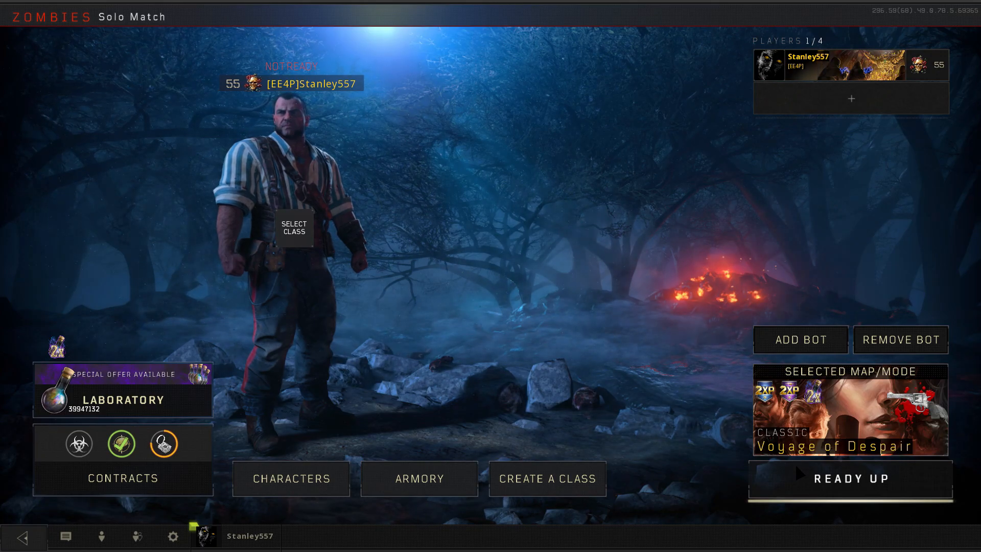
{"action": "left_click", "coordinate": [849, 478]}
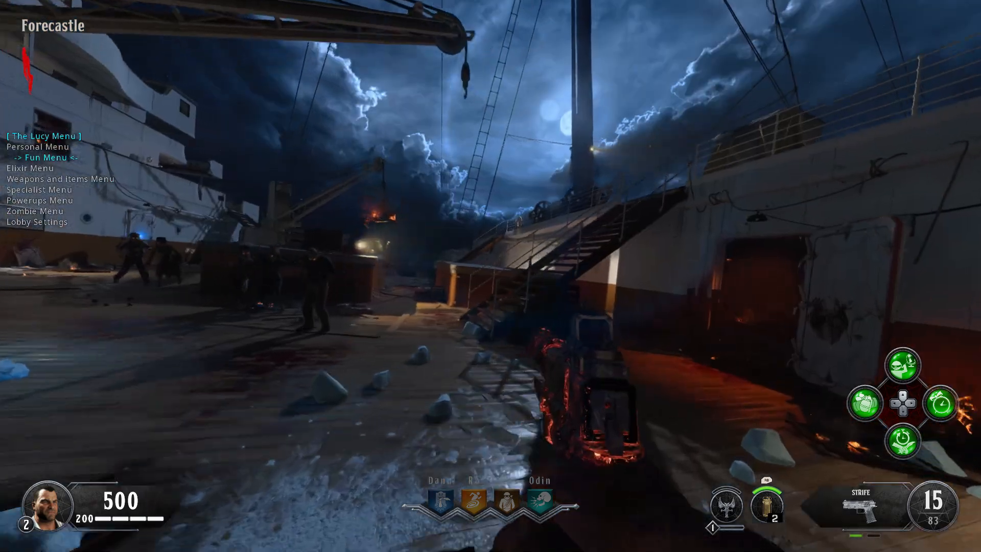
{"action": "mouse_move", "coordinate": [490, 276]}
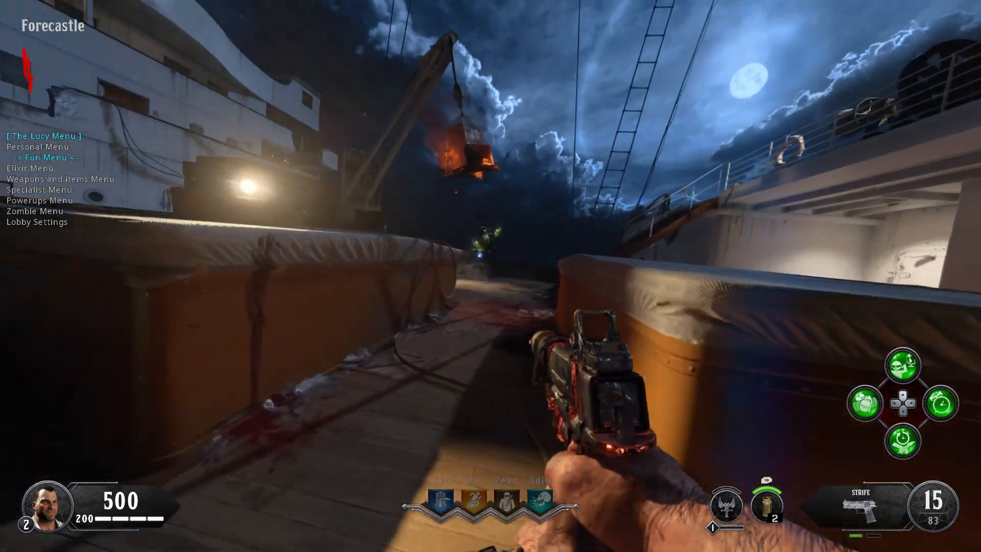
{"action": "mouse_move", "coordinate": [490, 276]}
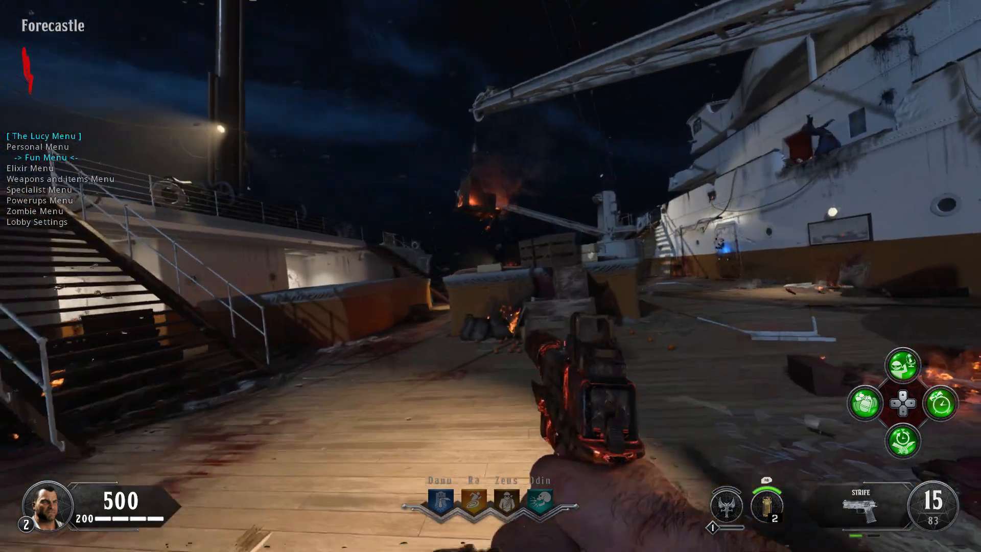
{"action": "mouse_move", "coordinate": [491, 276]}
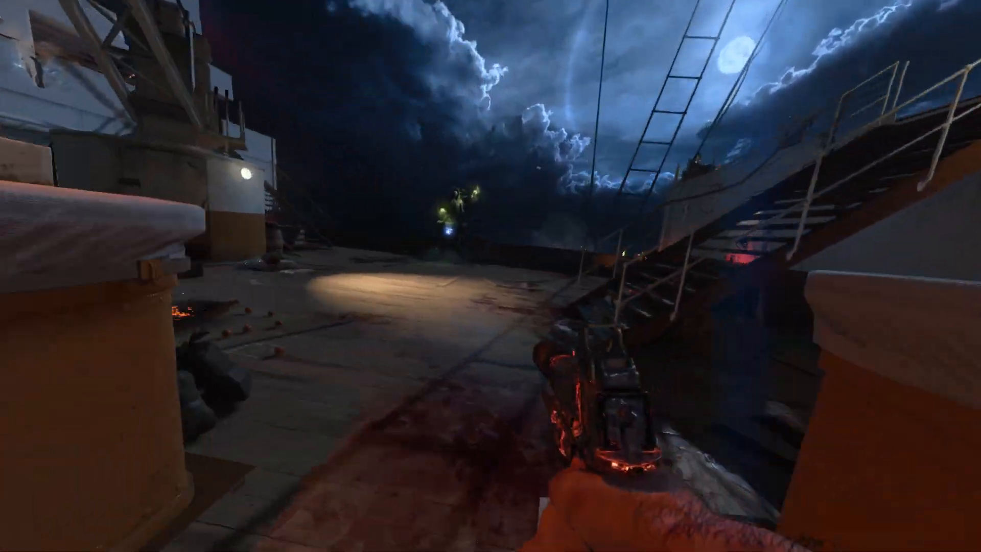
{"action": "mouse_move", "coordinate": [490, 276]}
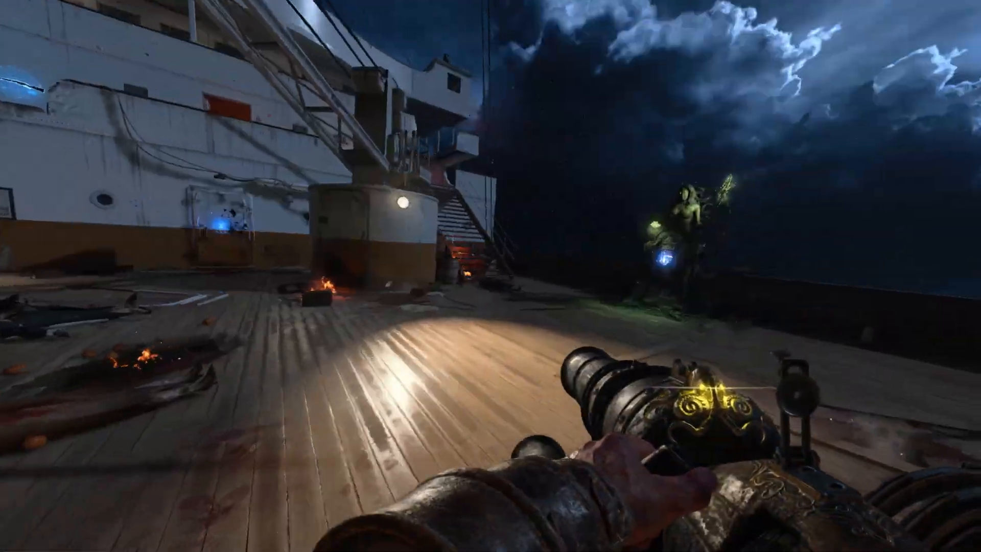
{"action": "mouse_move", "coordinate": [491, 276]}
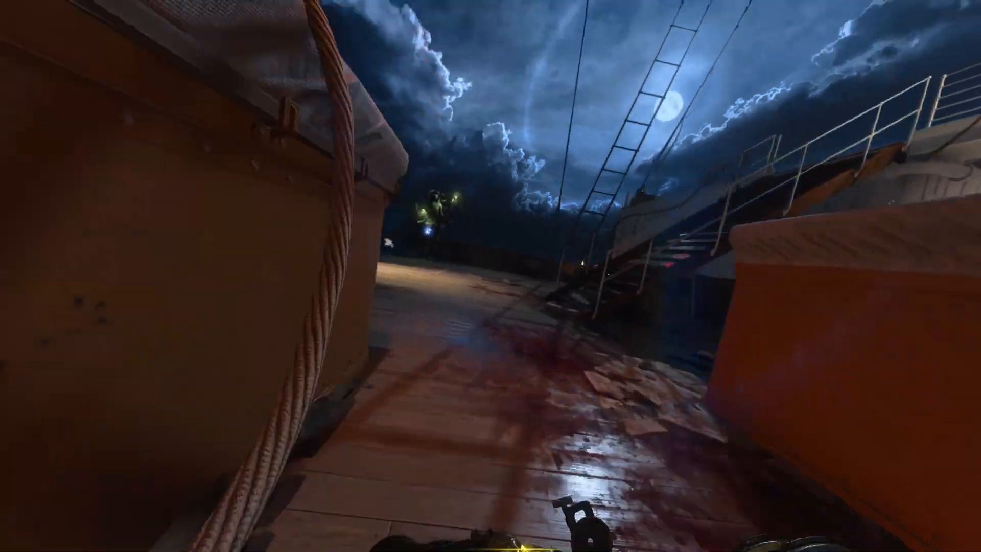
{"action": "mouse_move", "coordinate": [491, 275]}
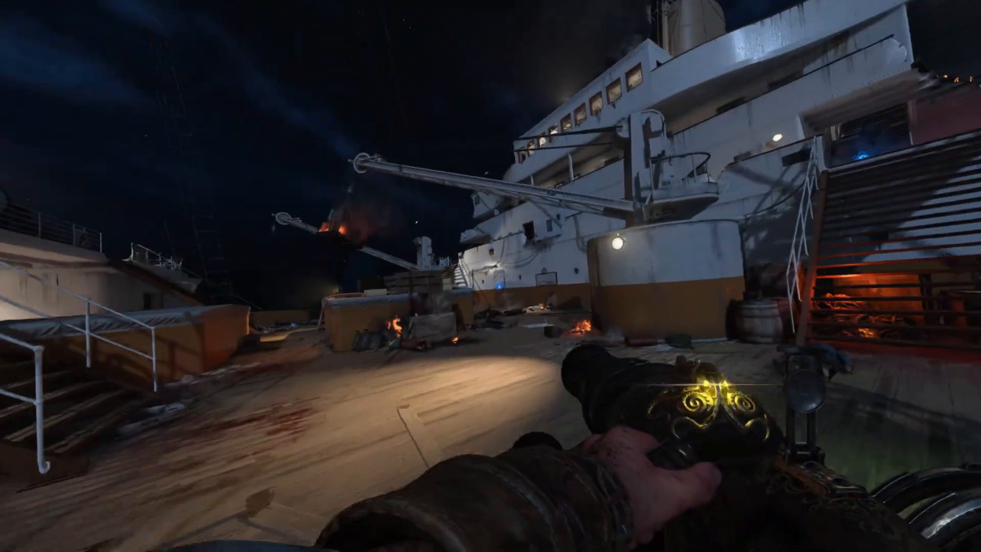